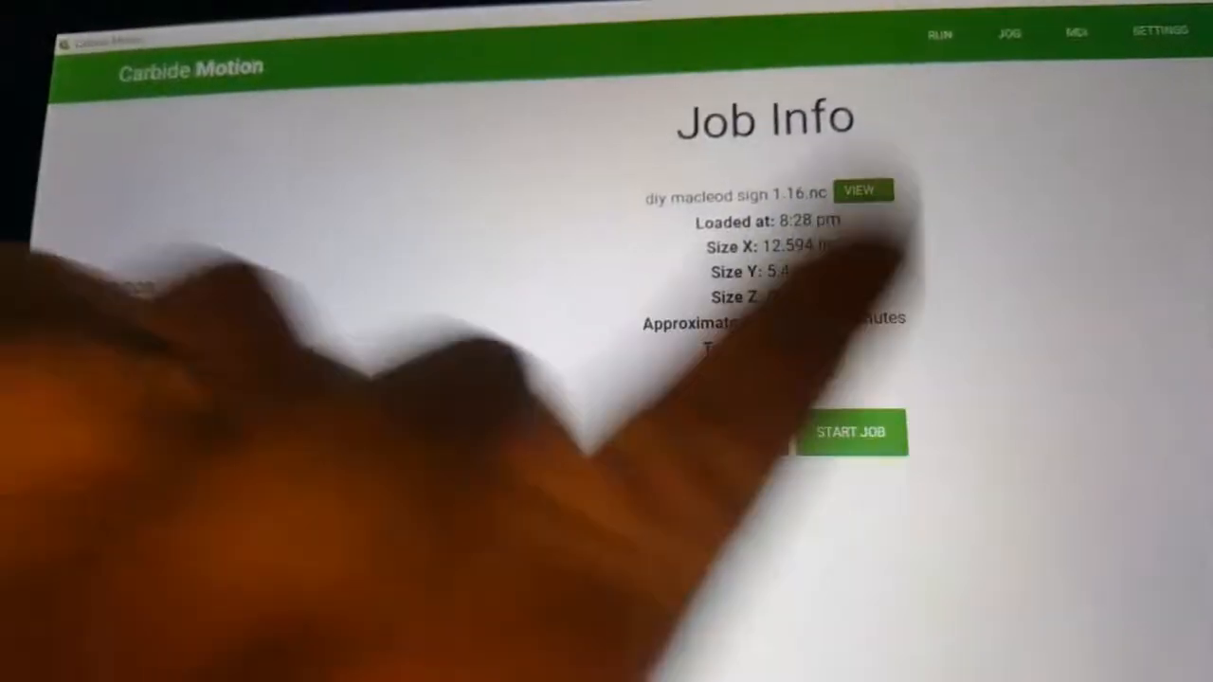
Go to the Run Job screen for diy macleod sign 1.16.nc and start carving.
left_click(847, 432)
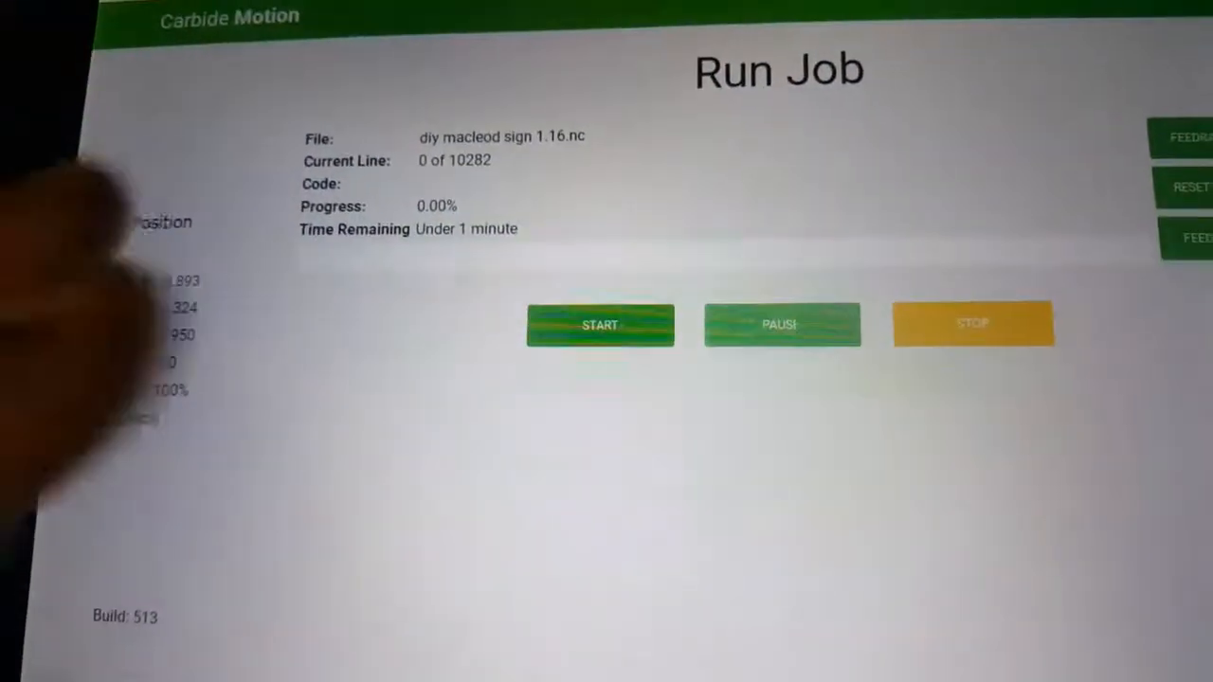
left_click(599, 325)
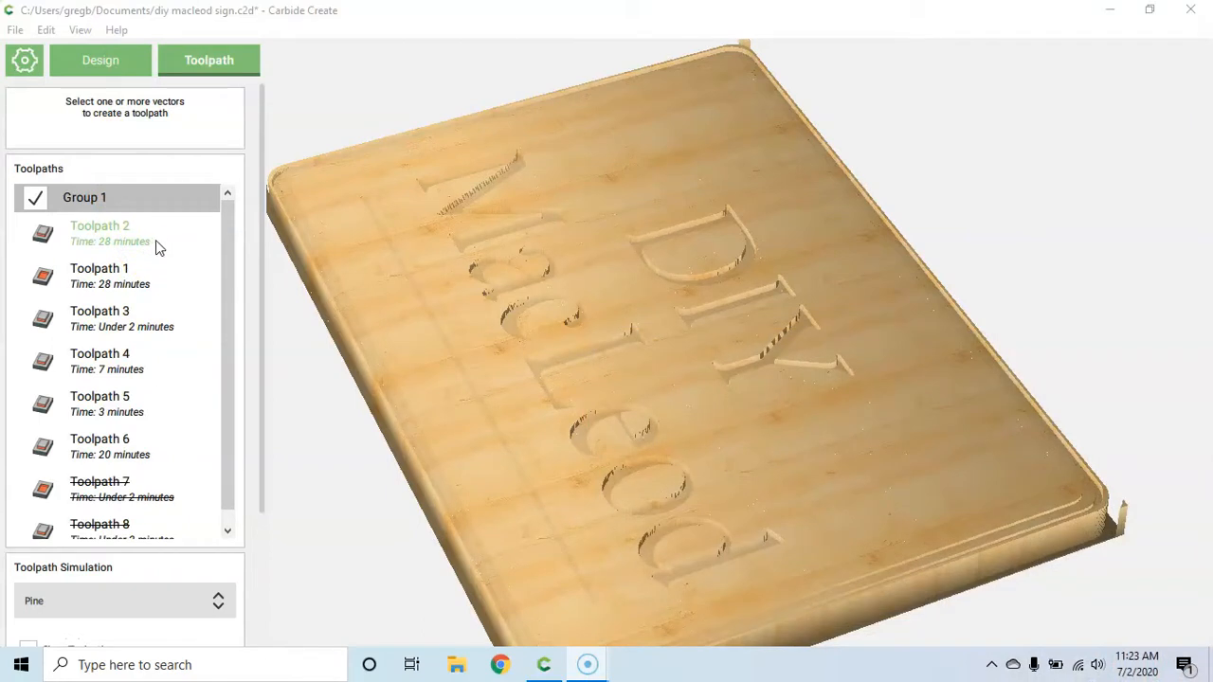
scroll("down", 3)
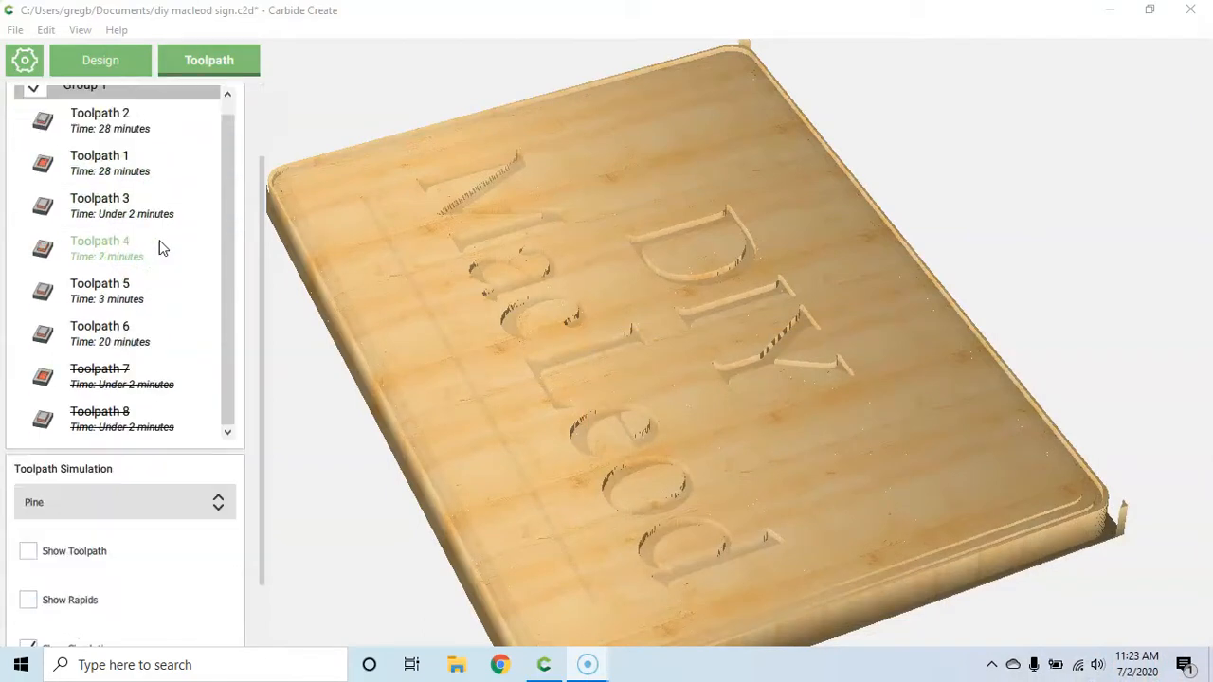
right_click(142, 242)
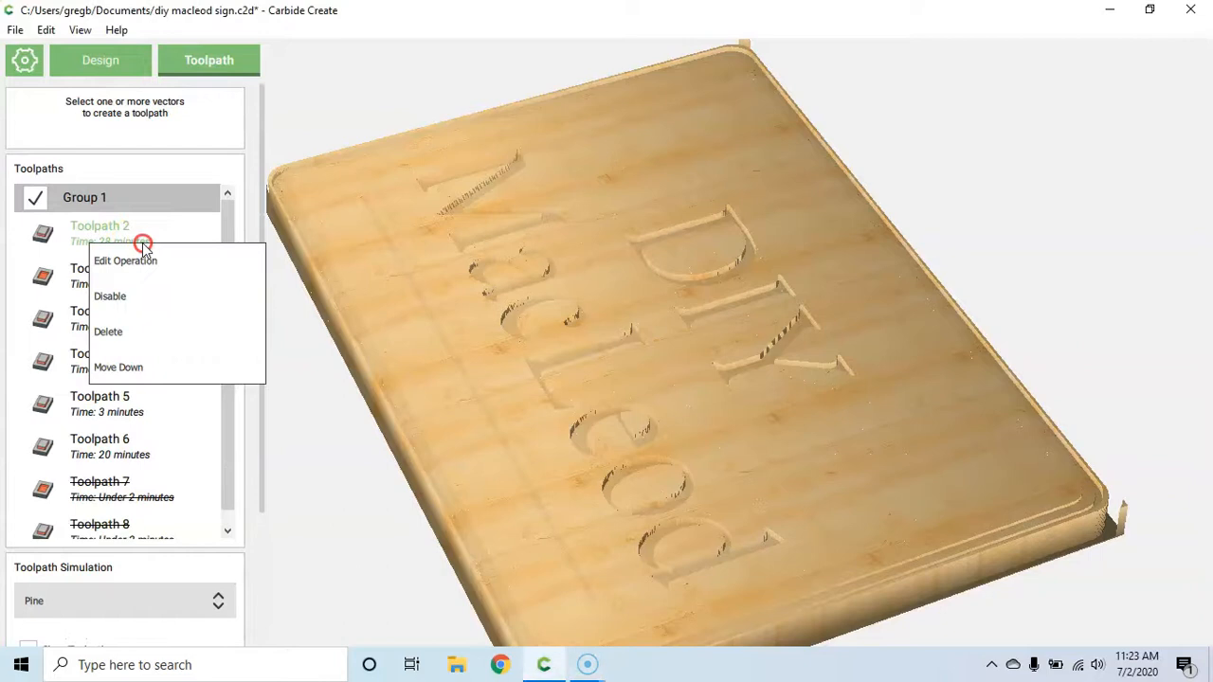
left_click(125, 261)
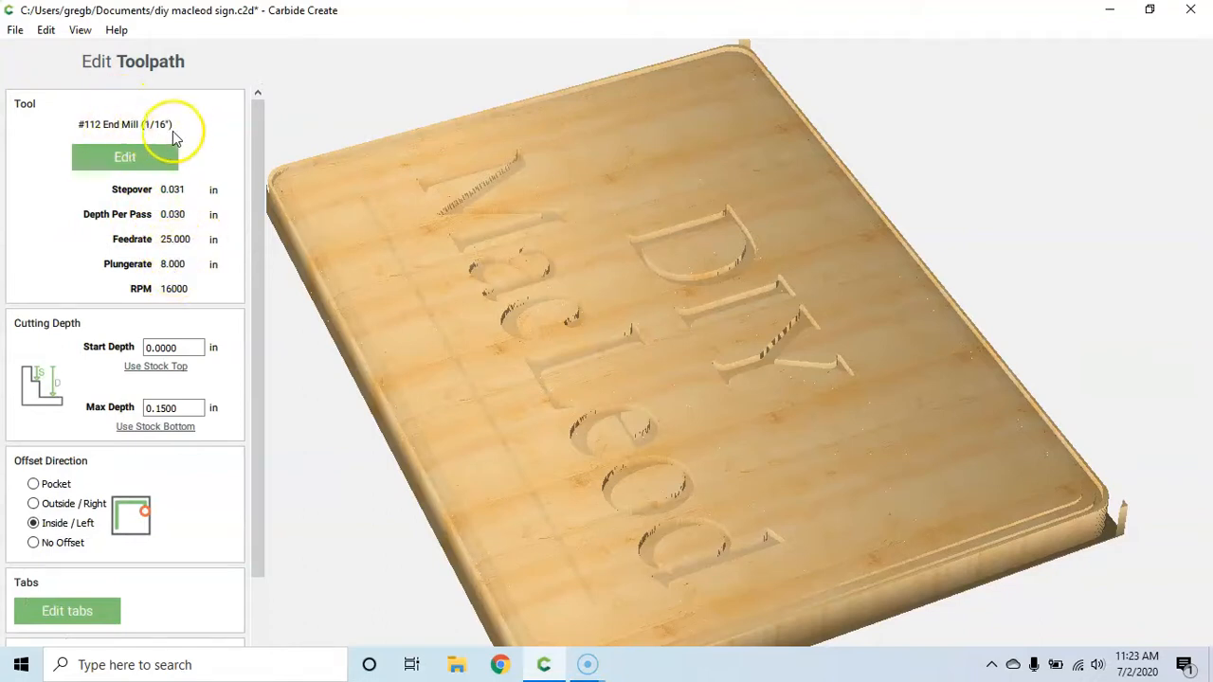
mouse_move(213, 313)
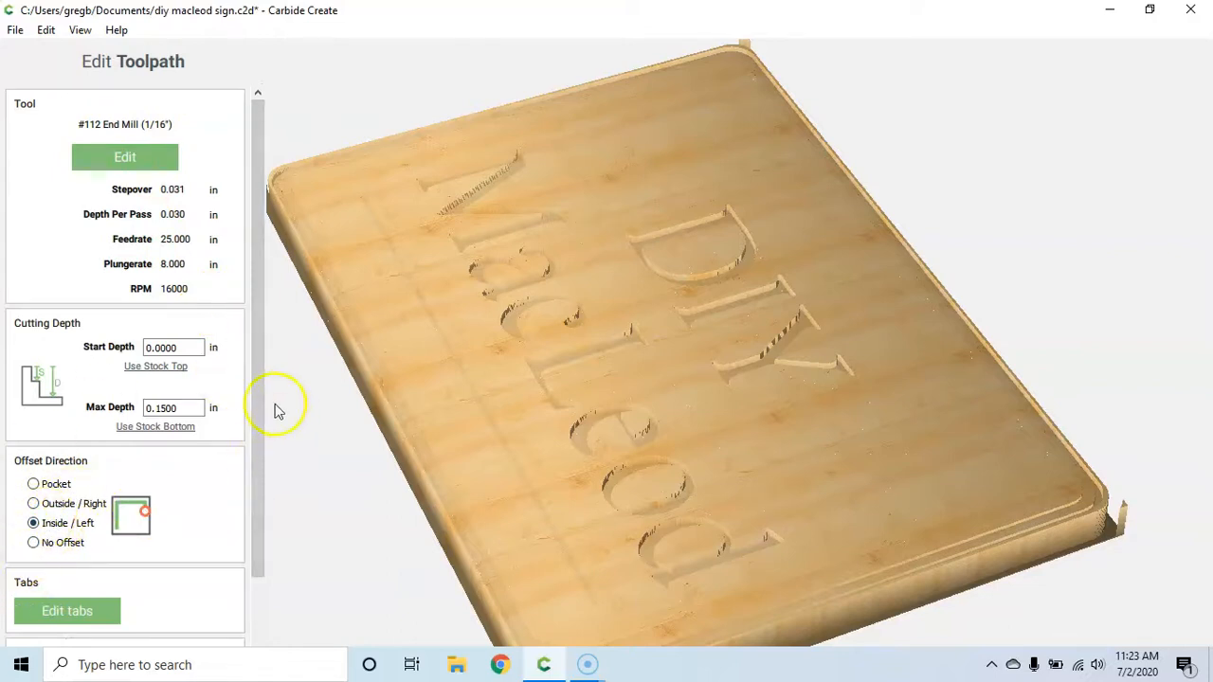
scroll("down", 3)
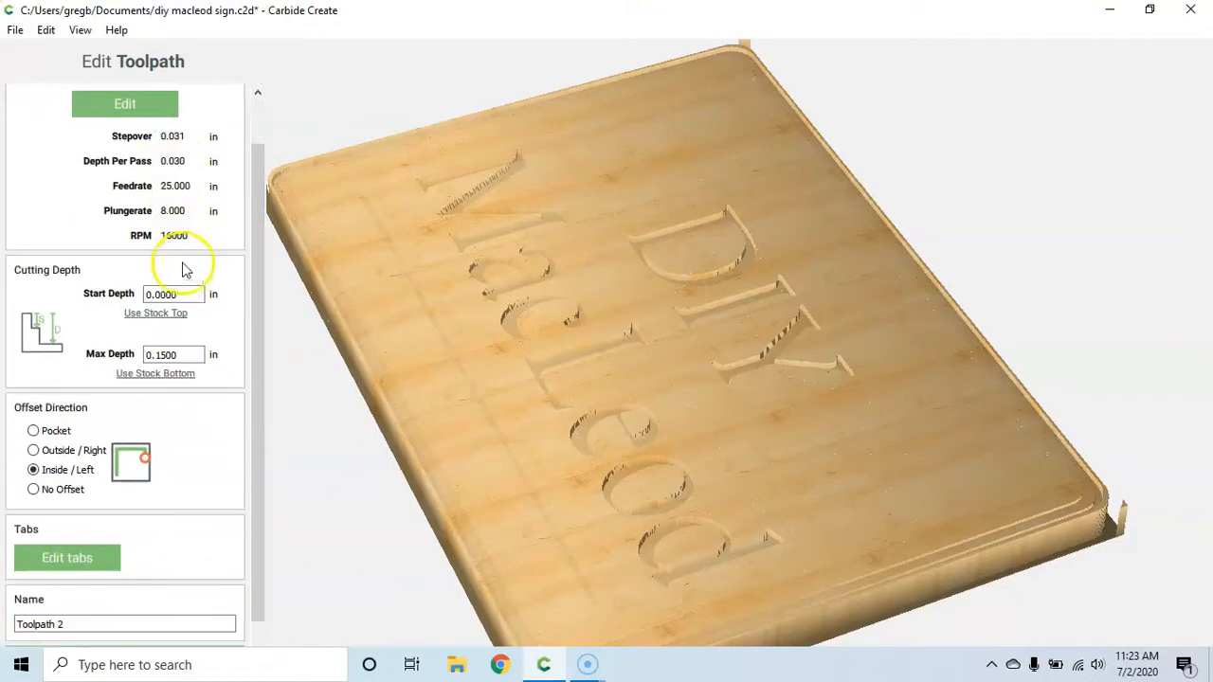
left_click(208, 60)
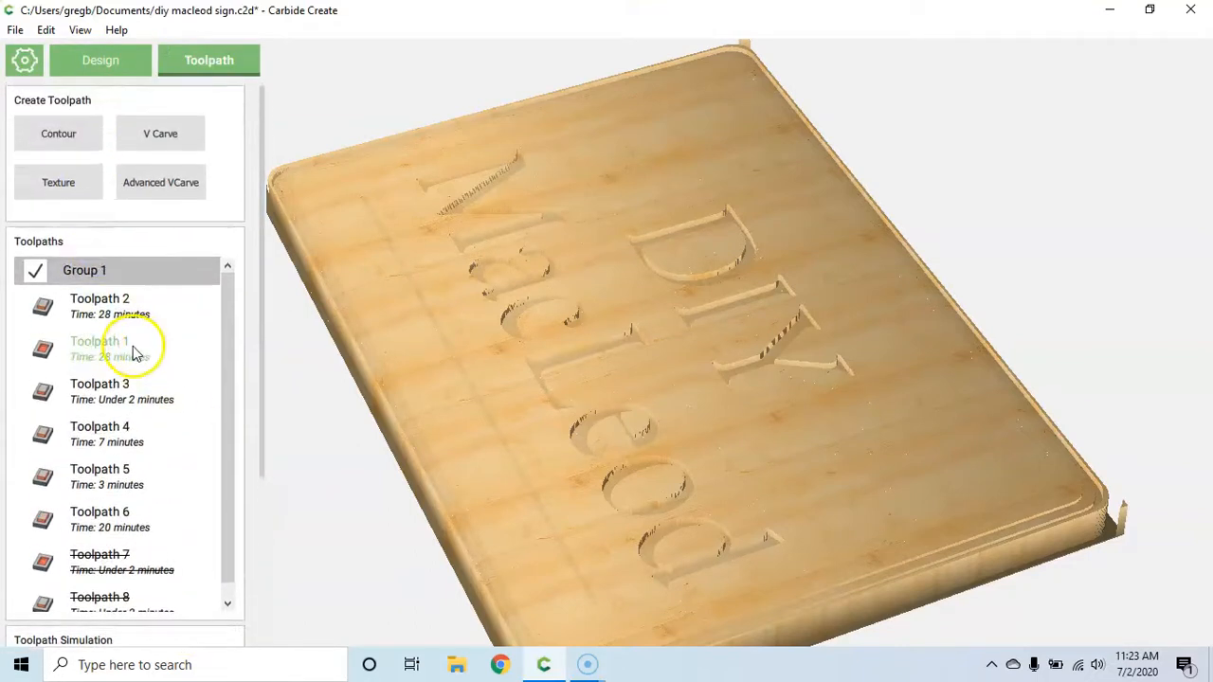
right_click(99, 349)
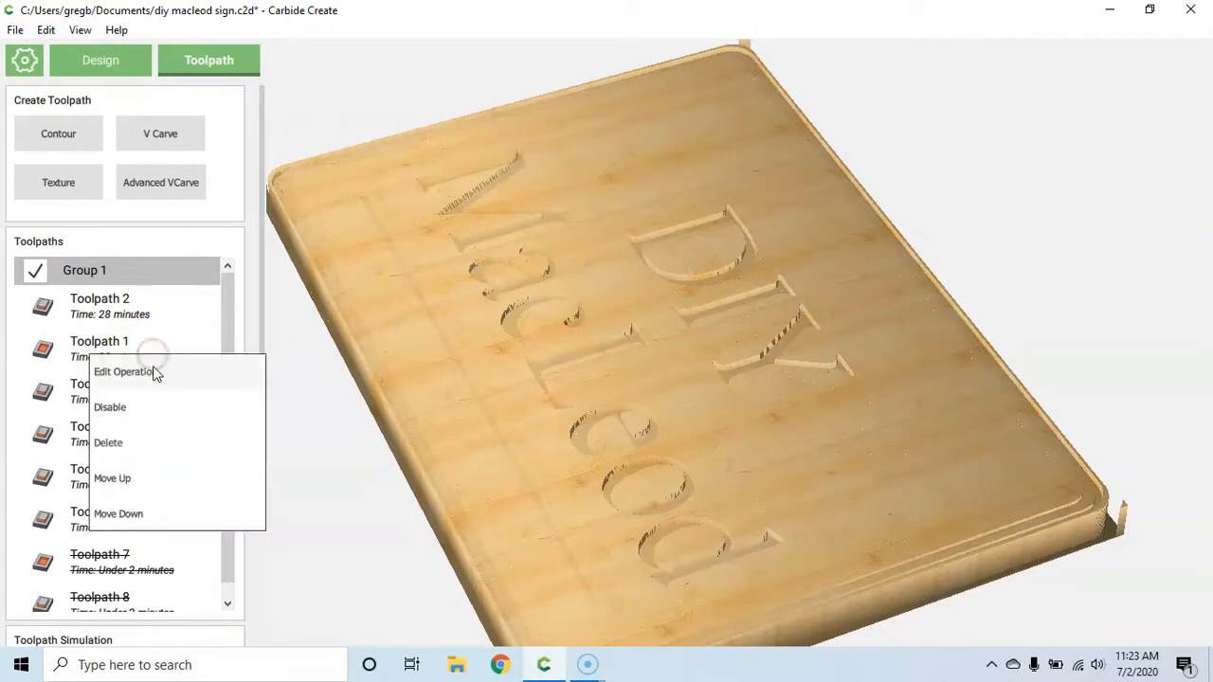
left_click(123, 372)
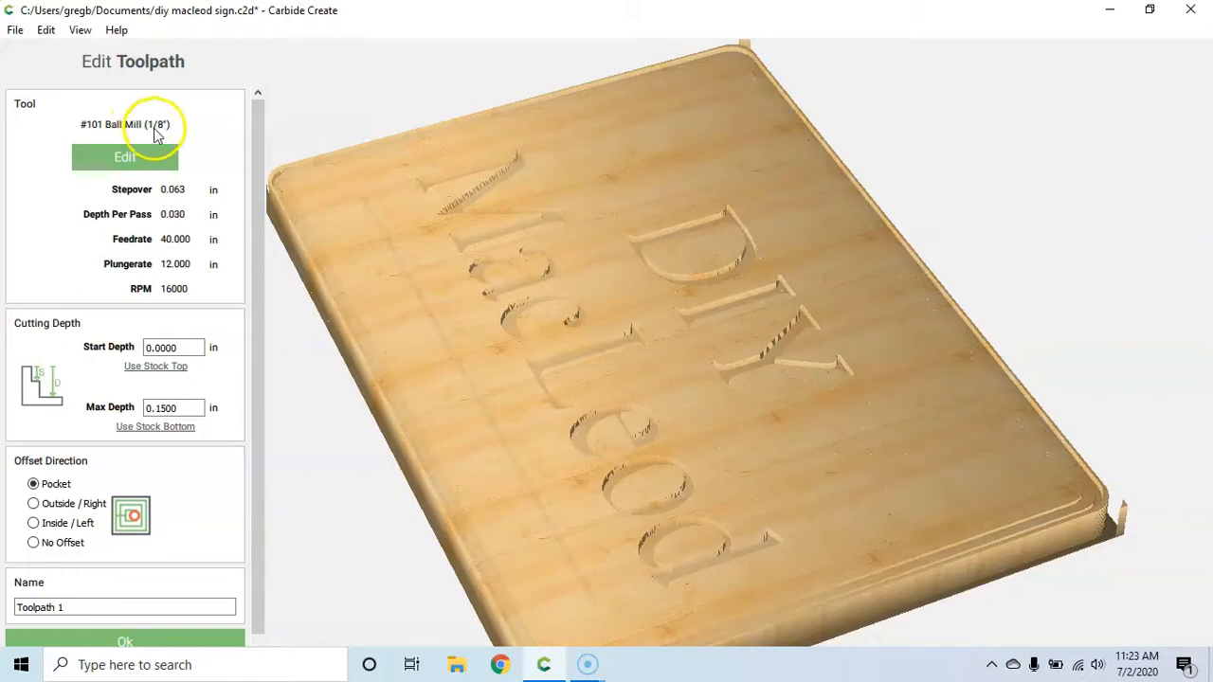
mouse_move(161, 245)
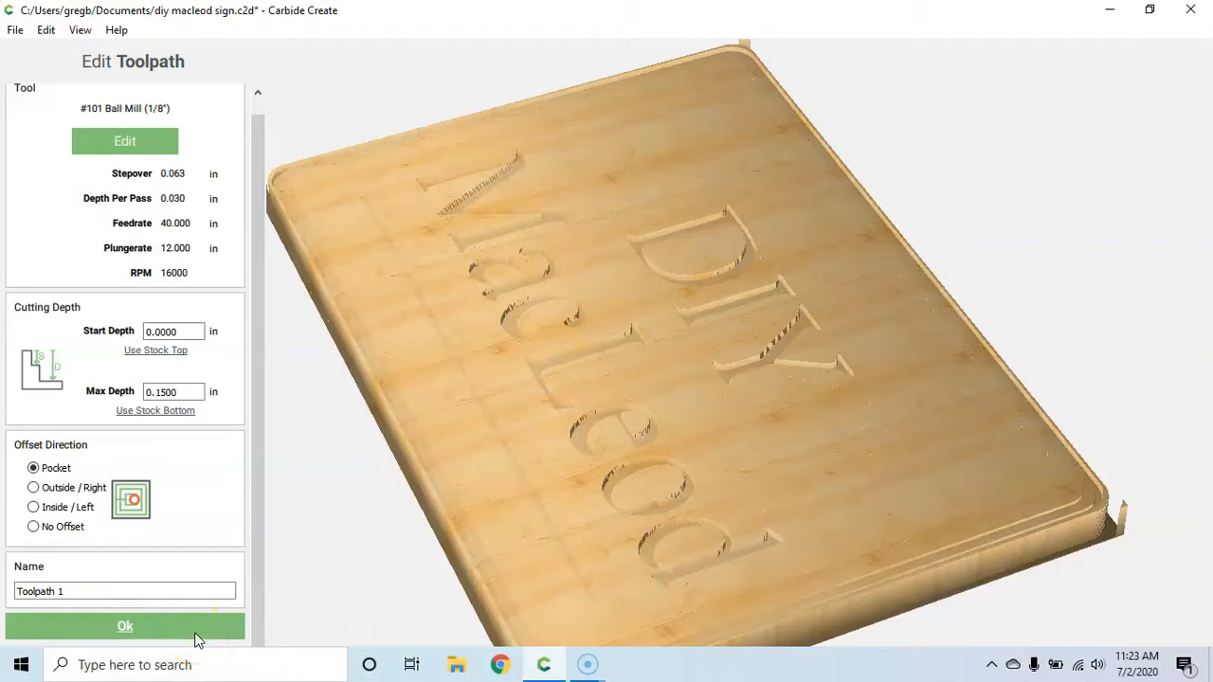
left_click(125, 627)
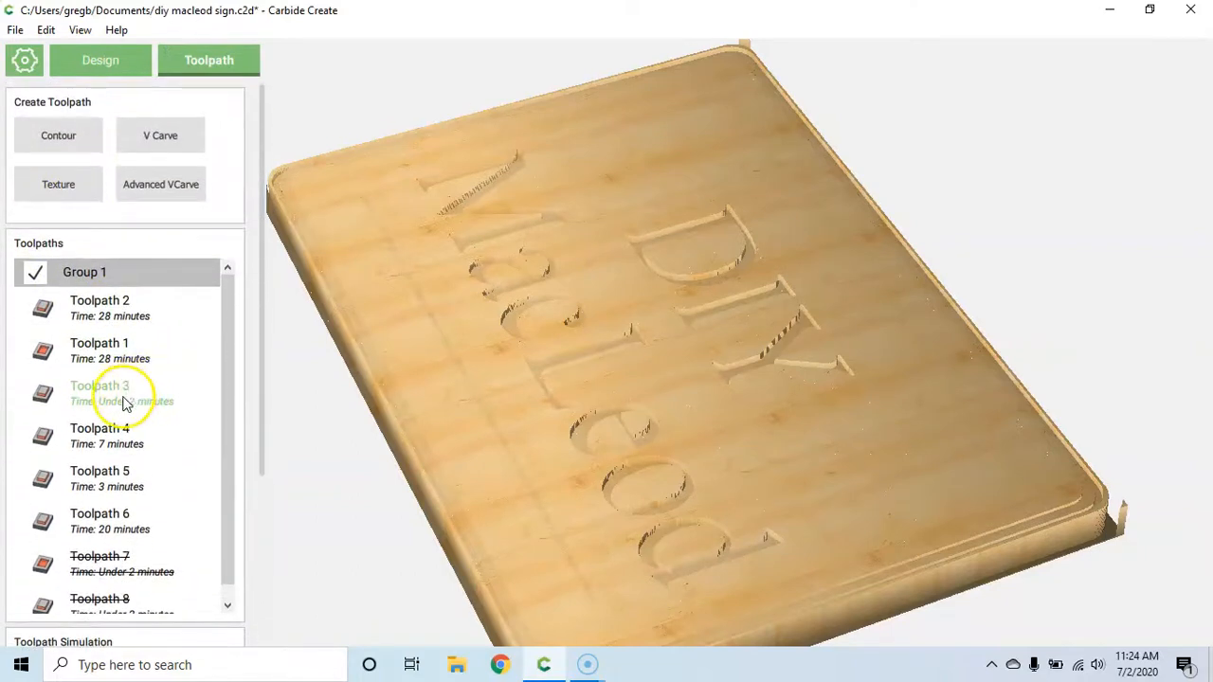
scroll("down", 3)
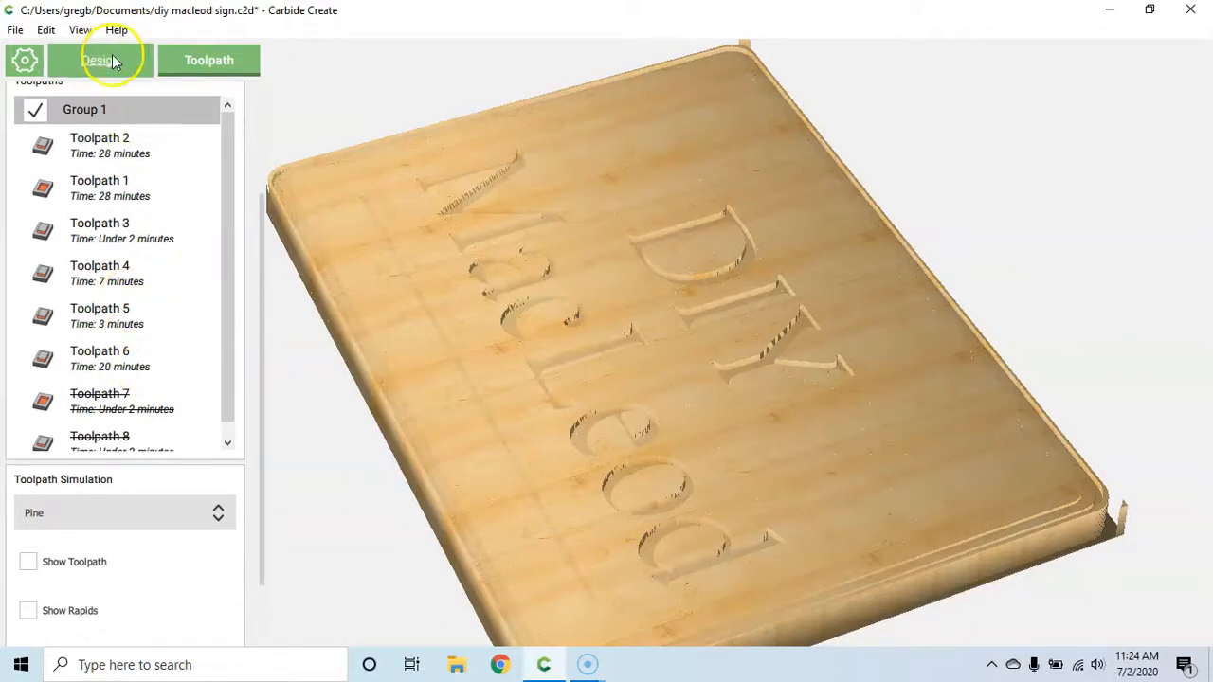
Show the flat layout and check Toolpath 5: 1/4-inch end mill, 0.06-inch depth, no offset.
left_click(100, 60)
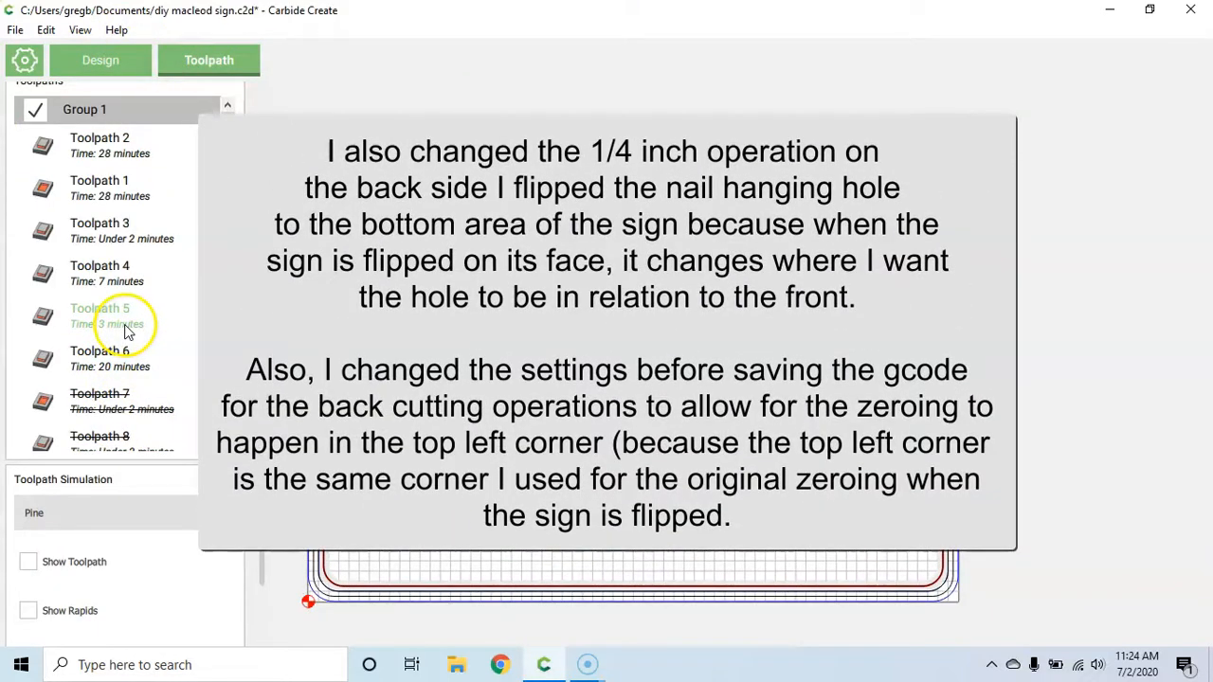
right_click(99, 315)
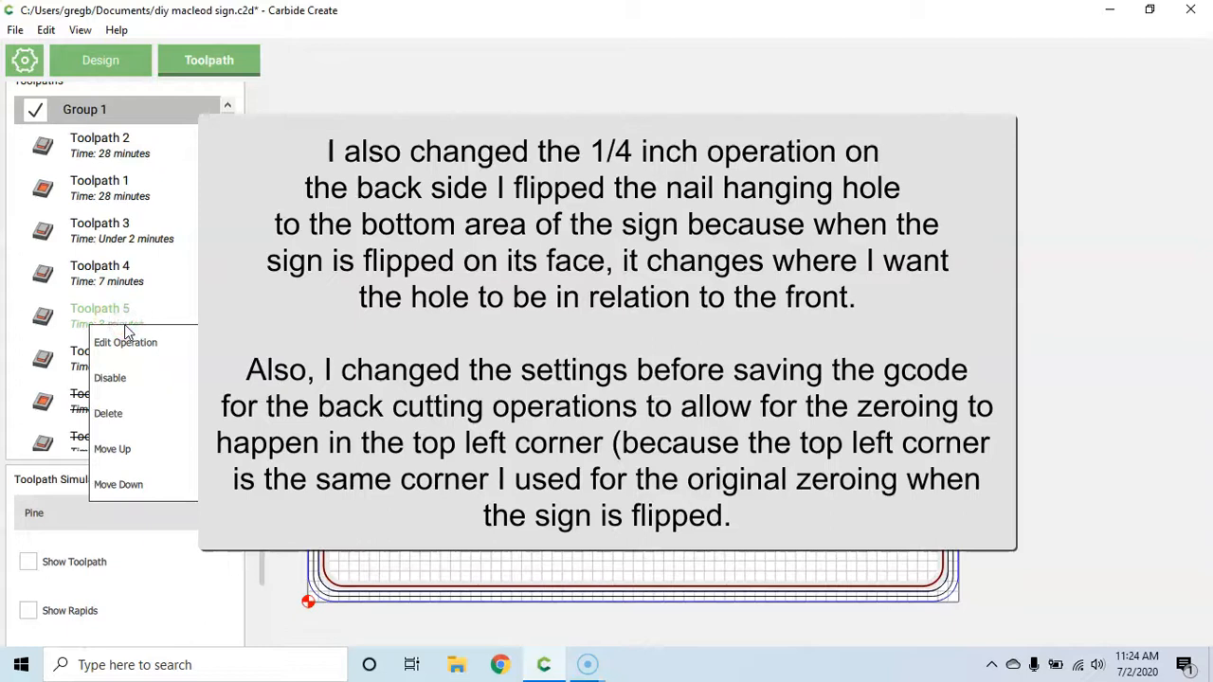
left_click(126, 343)
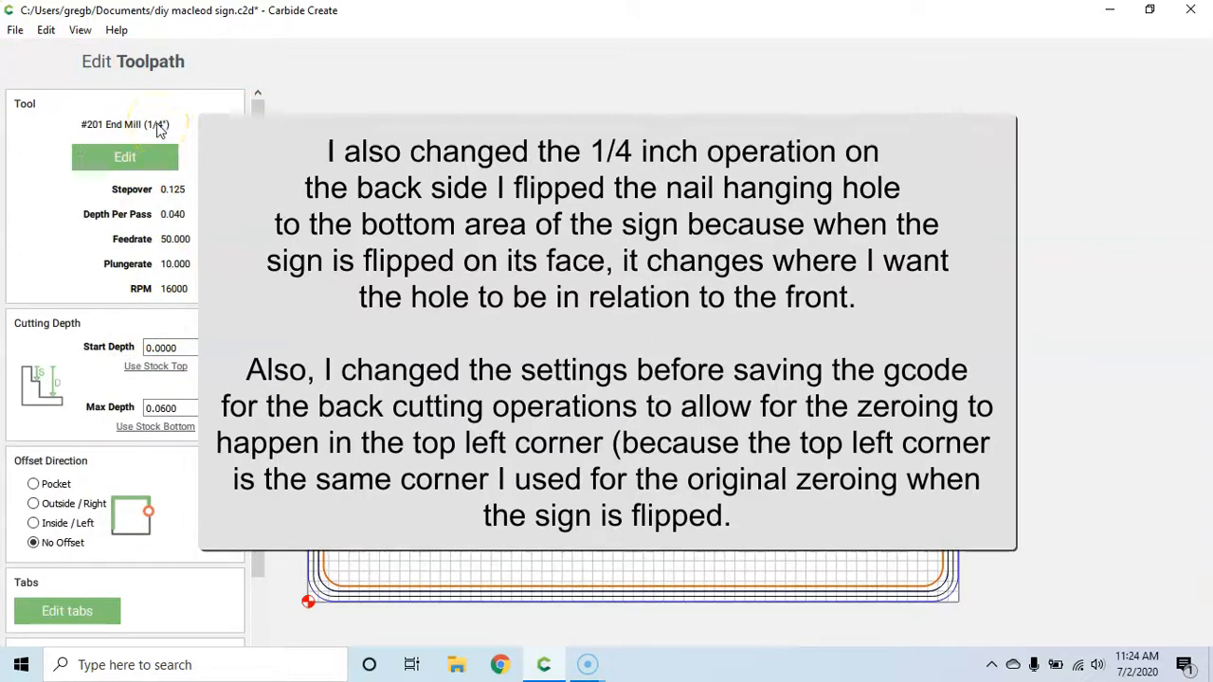
left_click(208, 60)
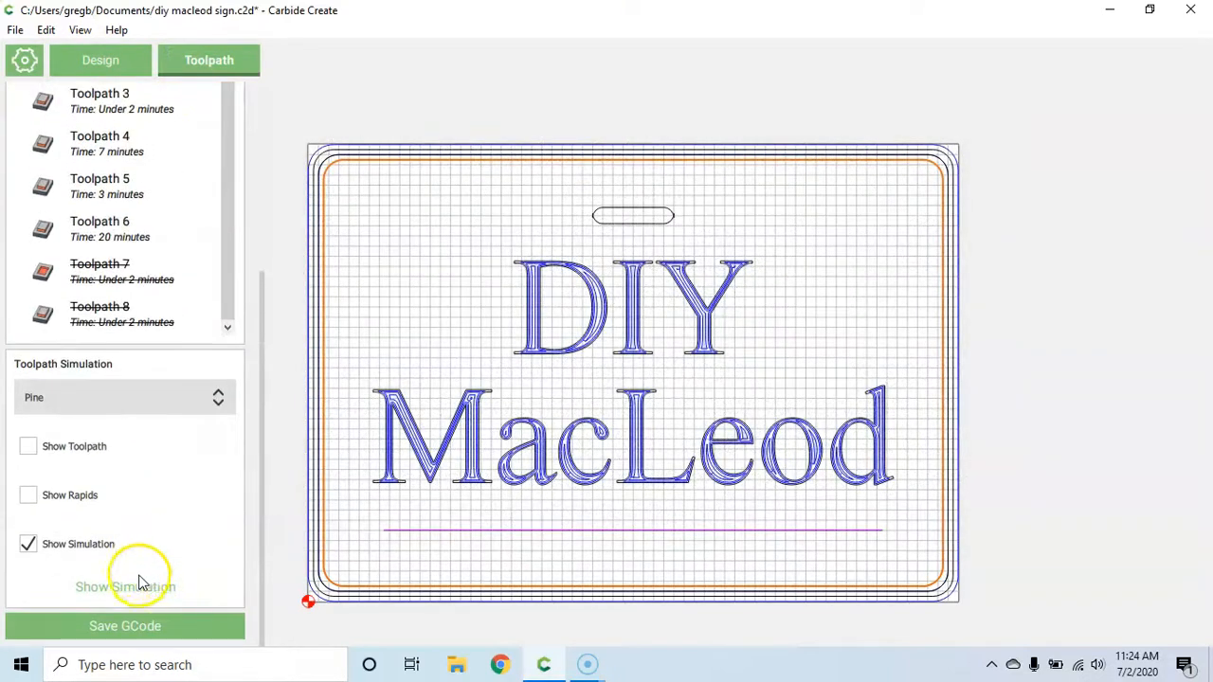
Show the pine carving simulation and zoom in on the bottom-left border corner.
left_click(126, 586)
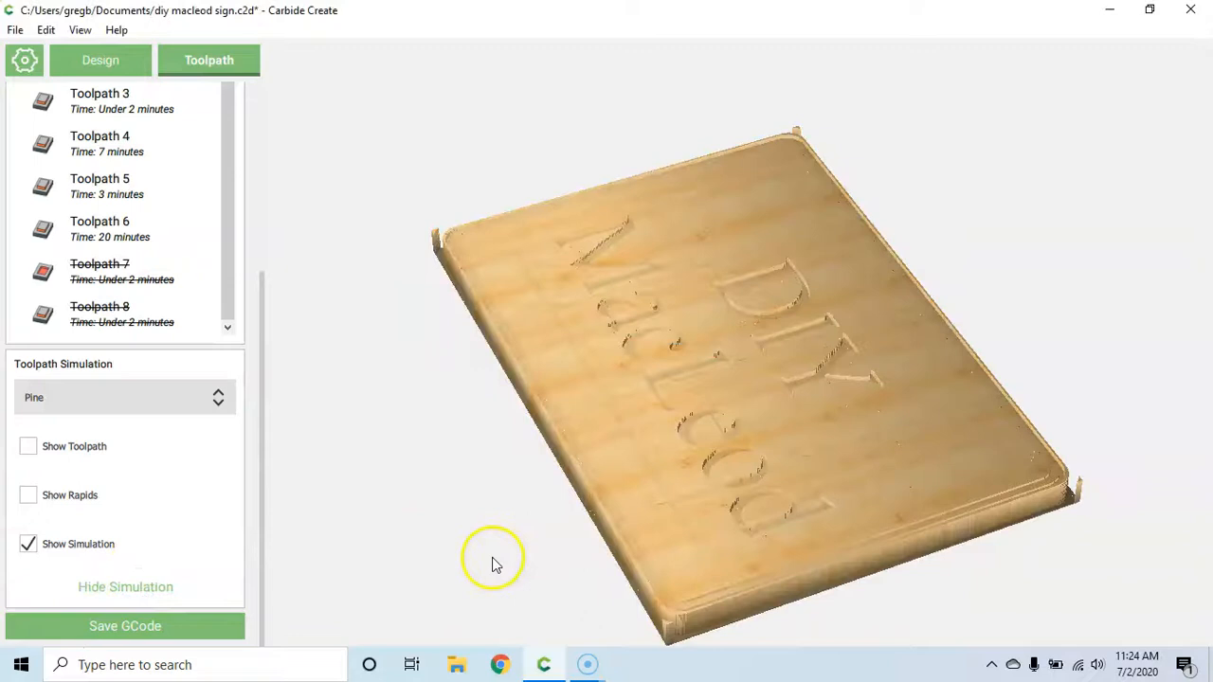
left_click_drag(493, 560, 595, 349)
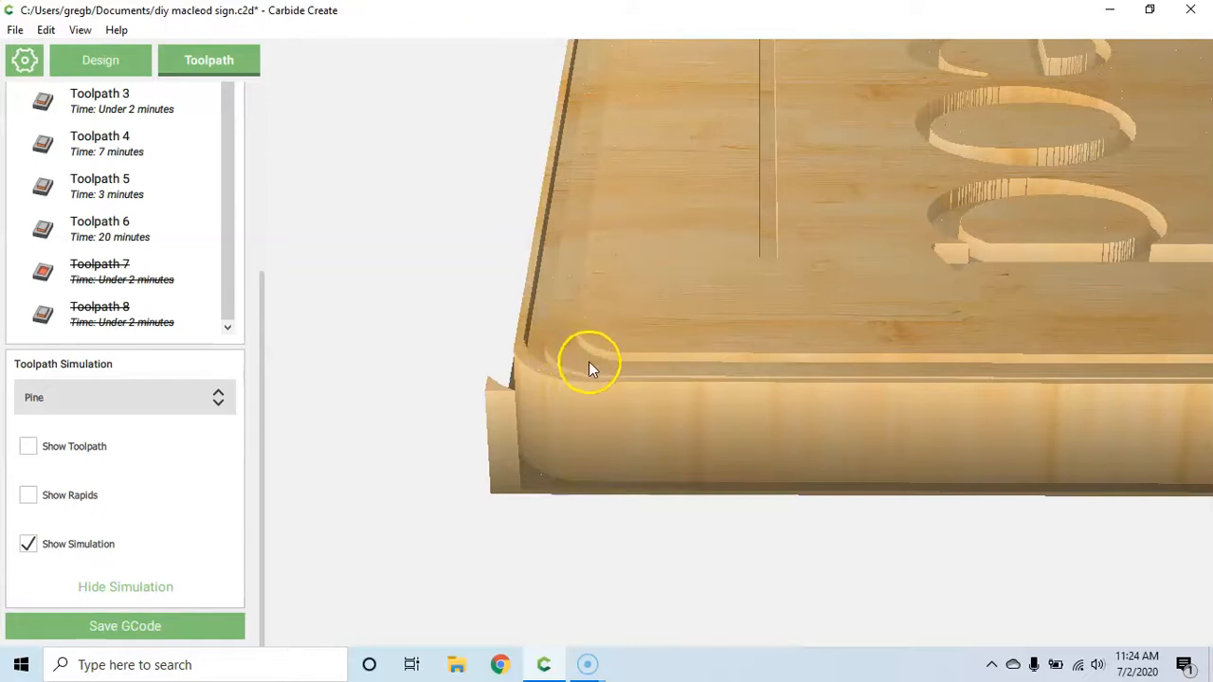
mouse_move(569, 370)
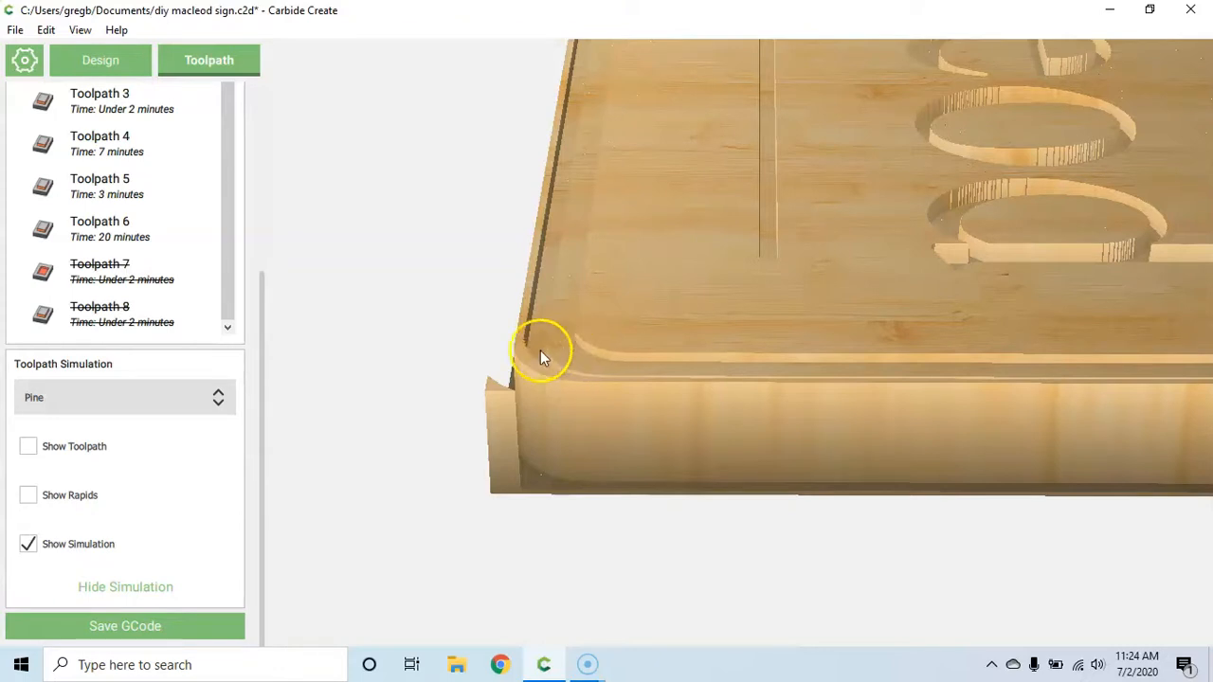
mouse_move(213, 426)
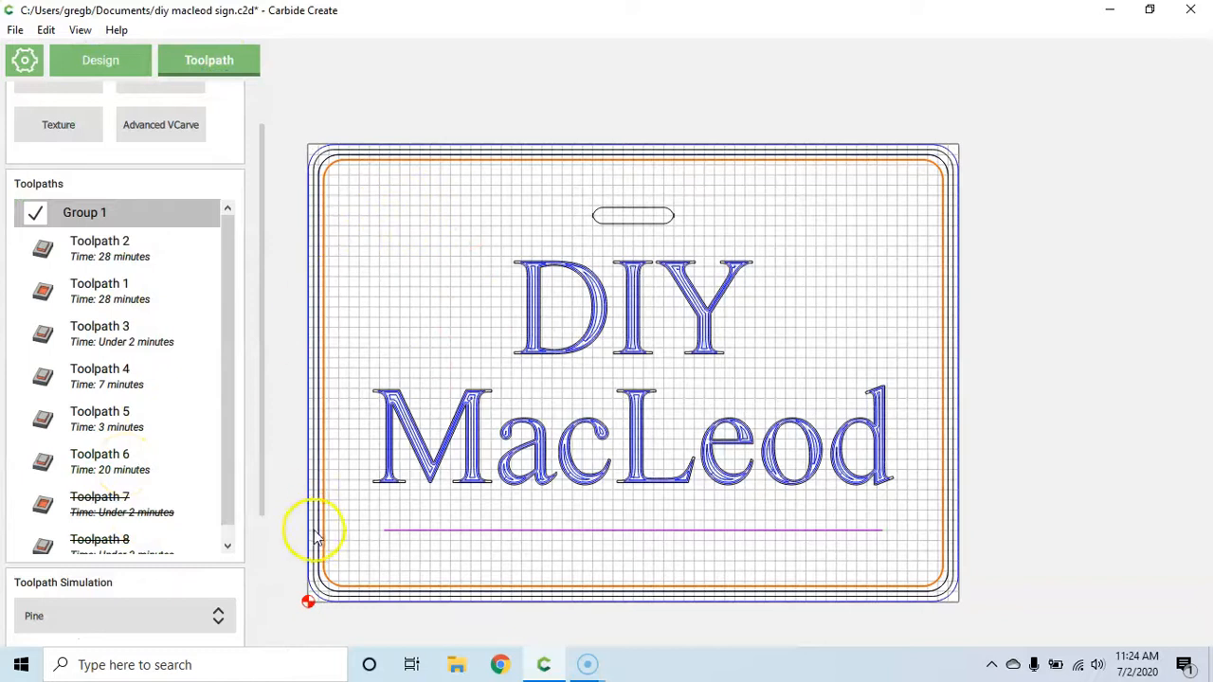
Bring up the context menu for Toolpath 6, the outer border cut.
right_click(100, 459)
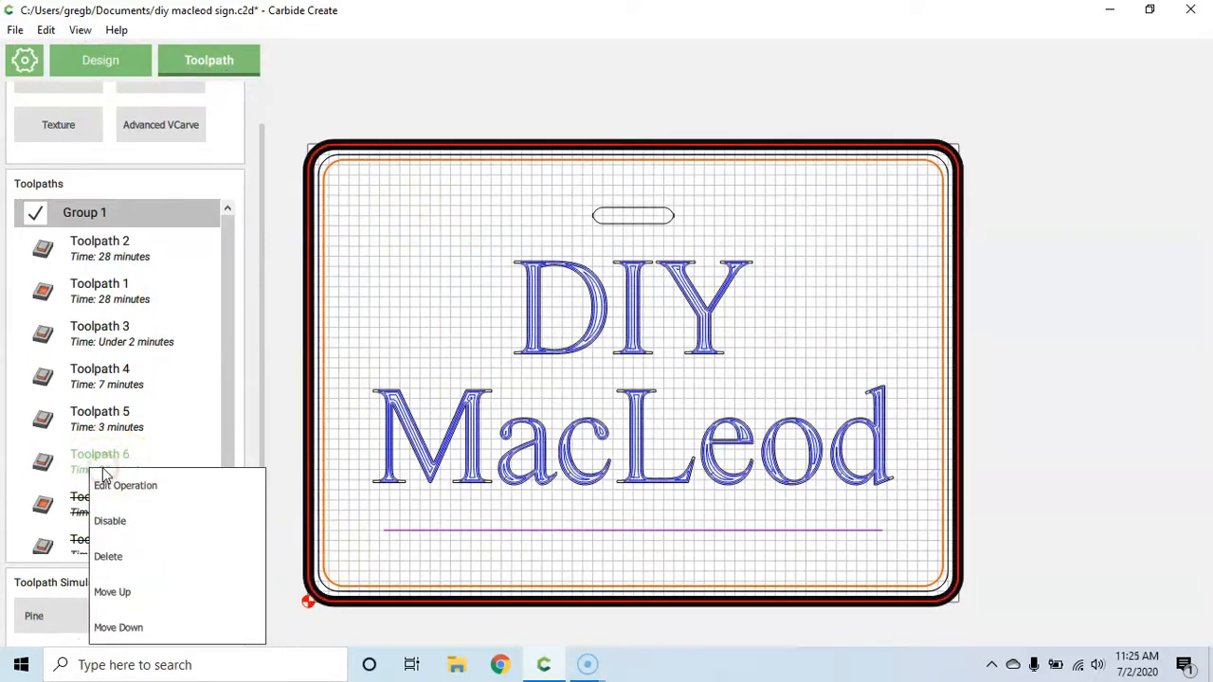
Edit Toolpath 6's operation, changing its max depth to 0.72 in.
left_click(125, 485)
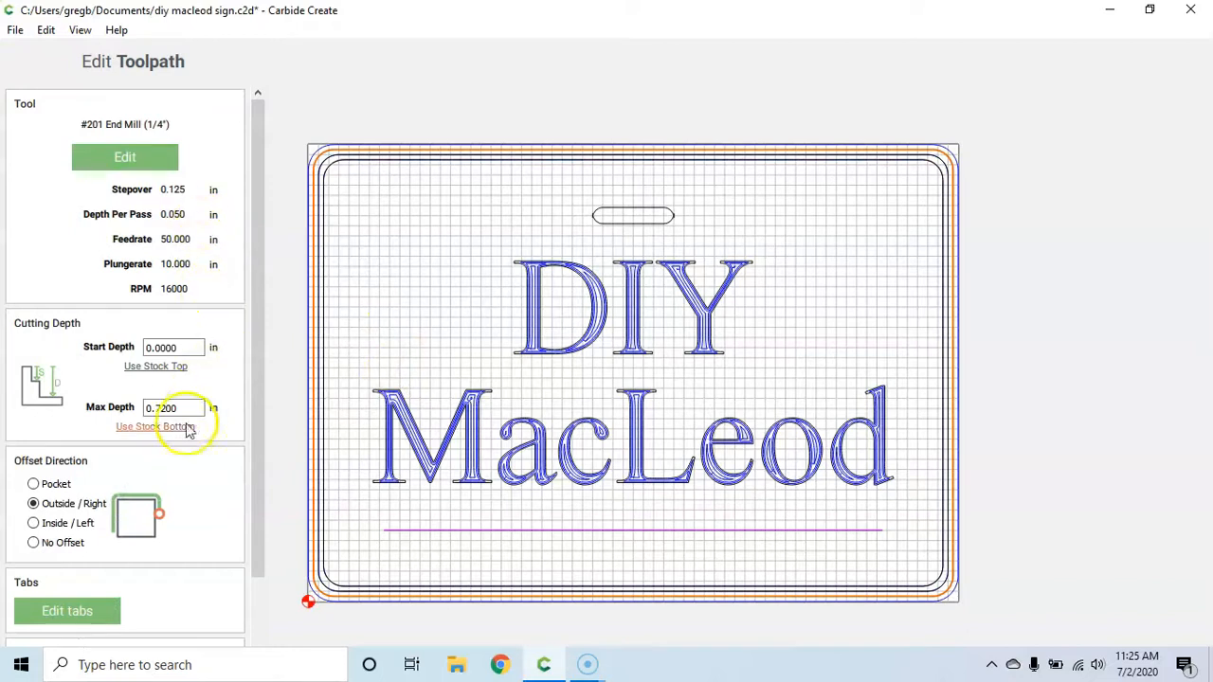
left_click(173, 407)
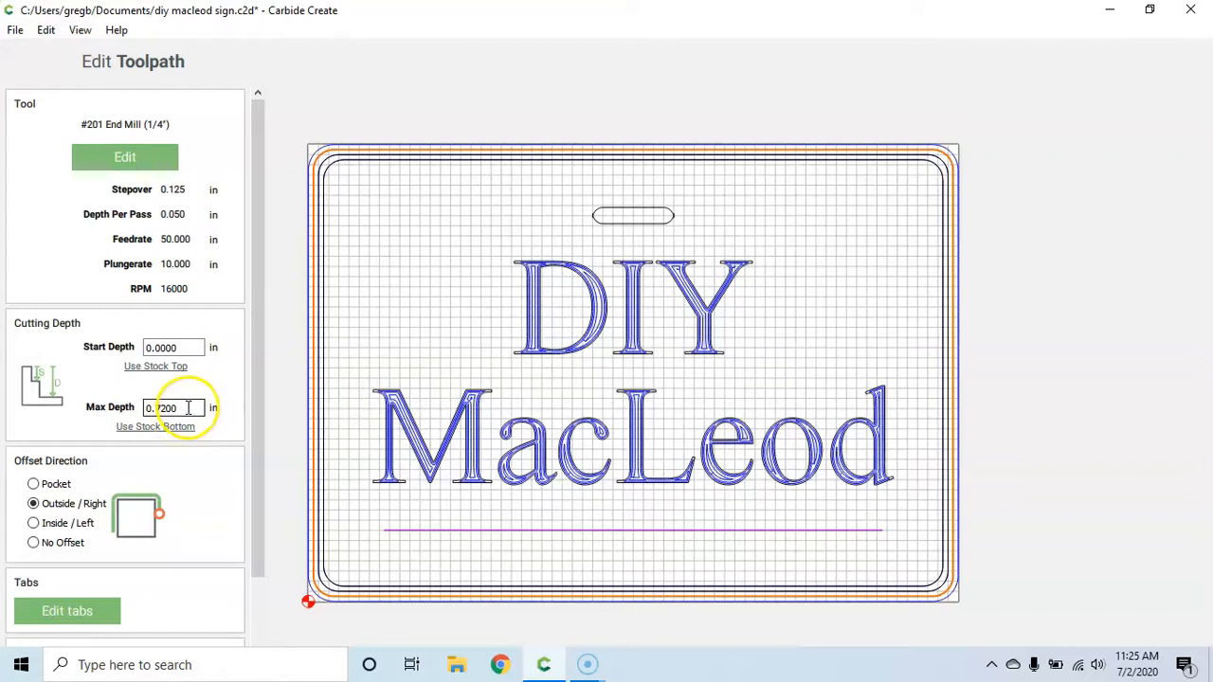
type("0.7900")
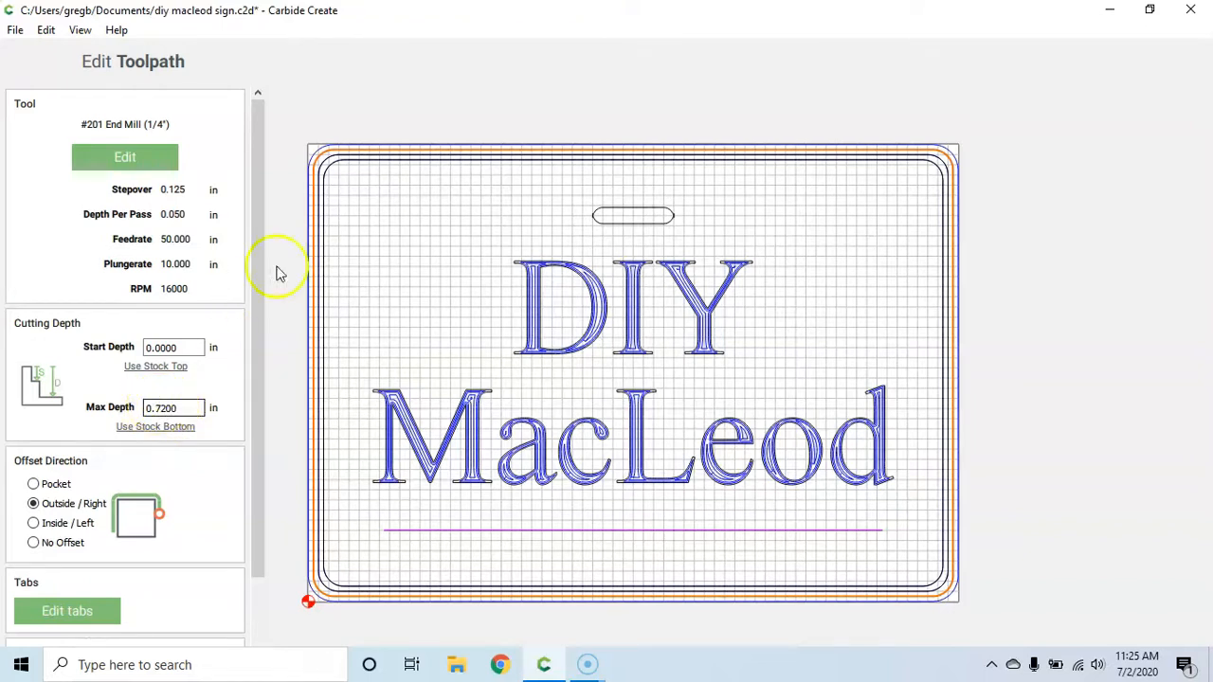
mouse_move(107, 373)
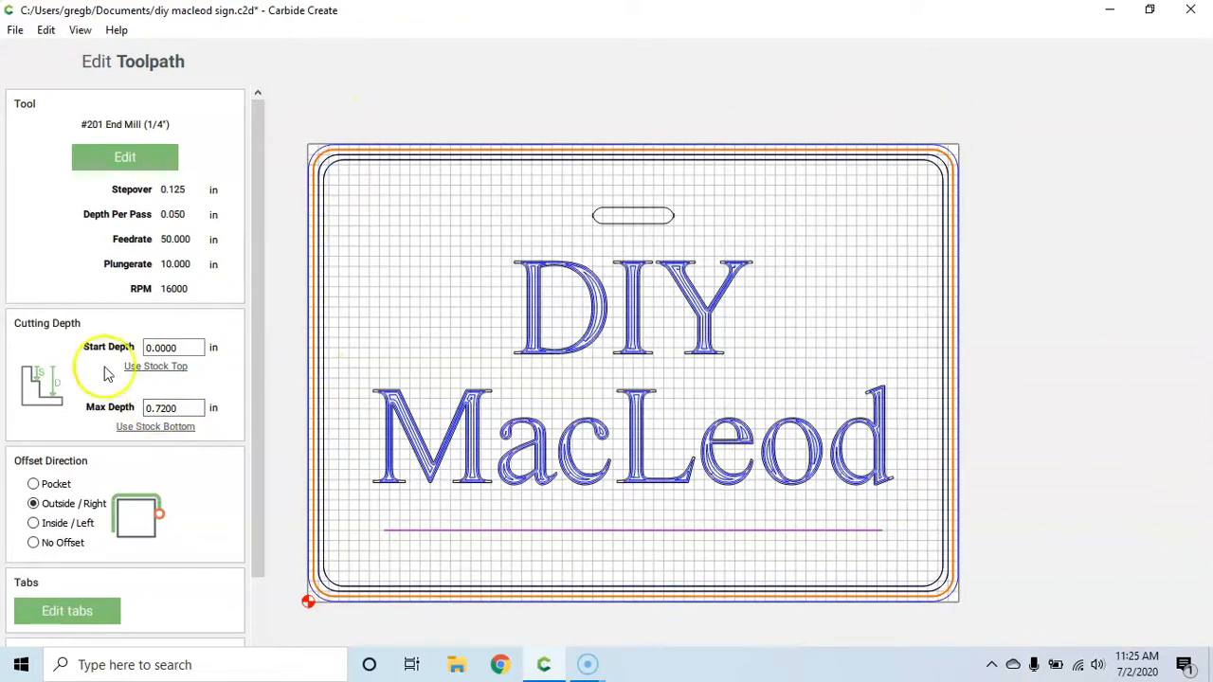
mouse_move(280, 374)
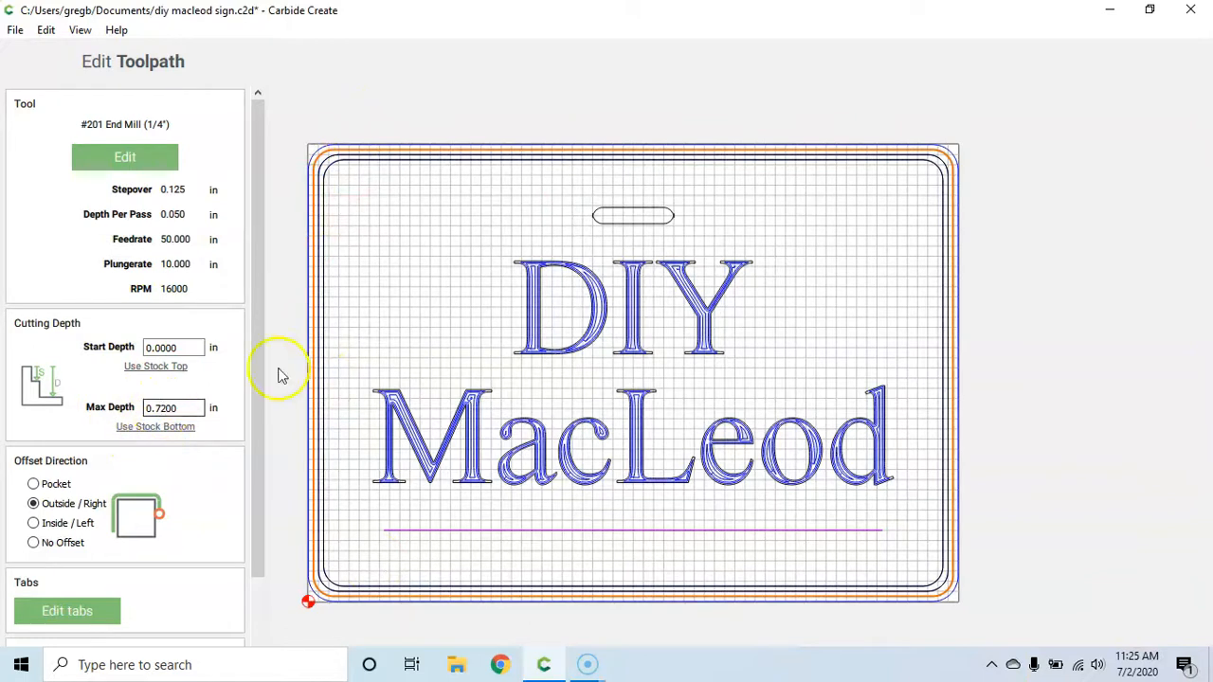
mouse_move(292, 443)
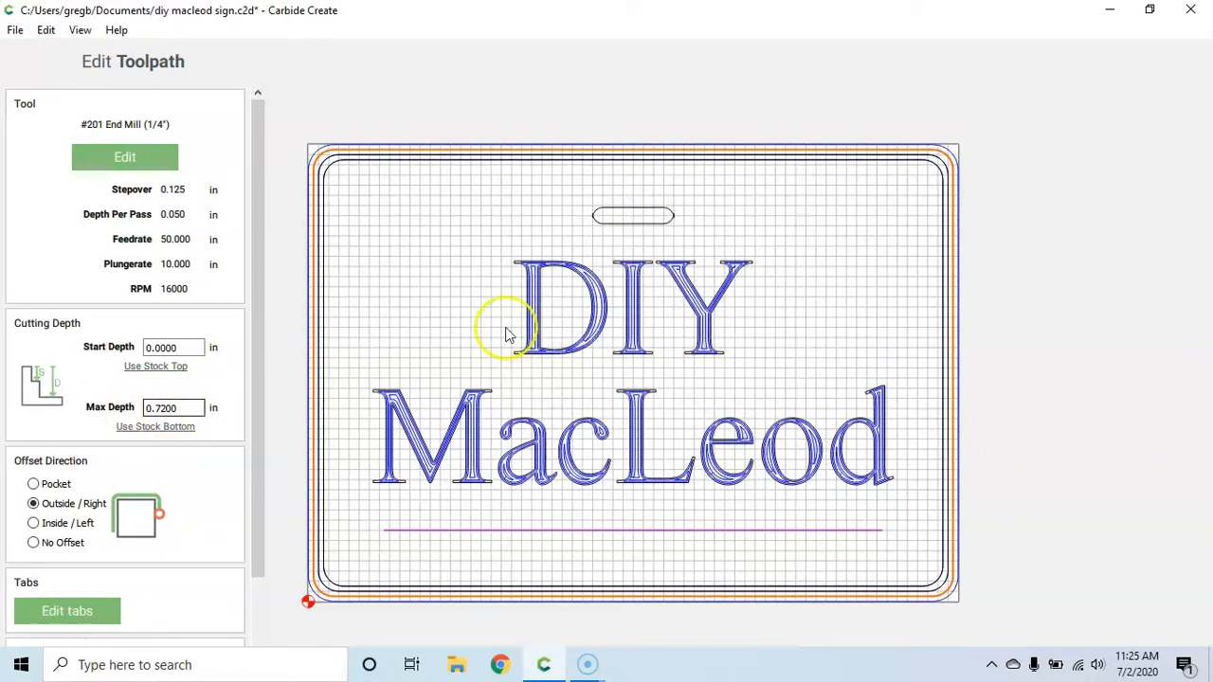
left_click(176, 408)
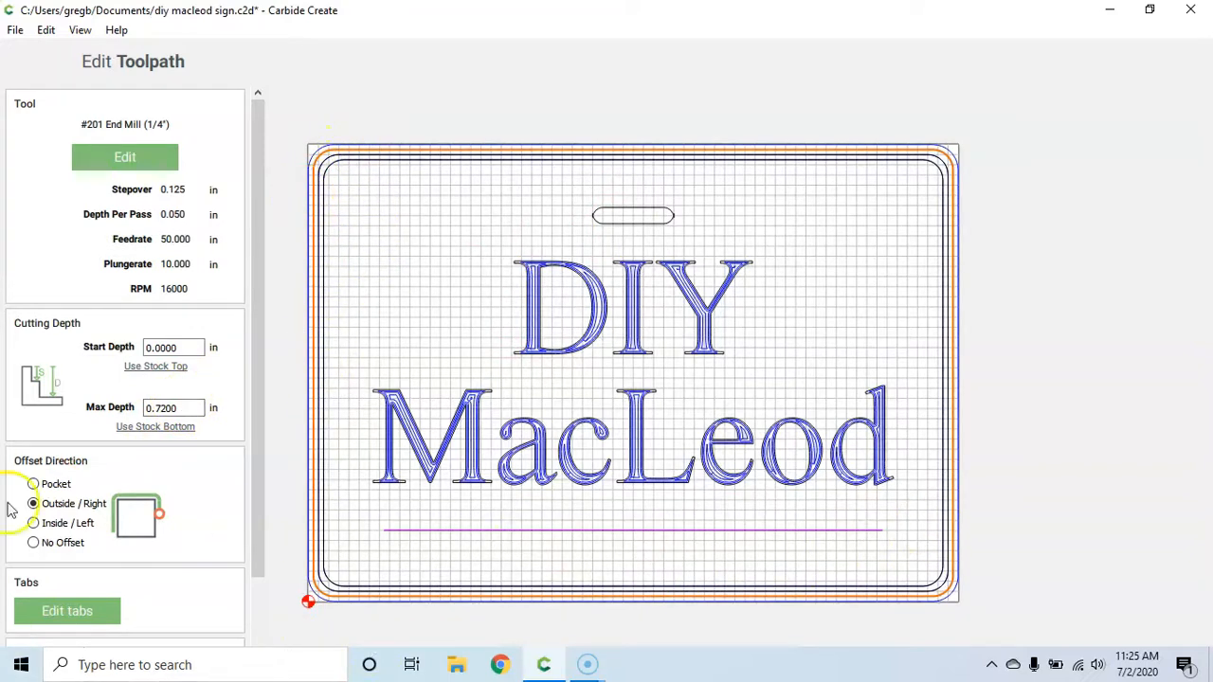
mouse_move(266, 218)
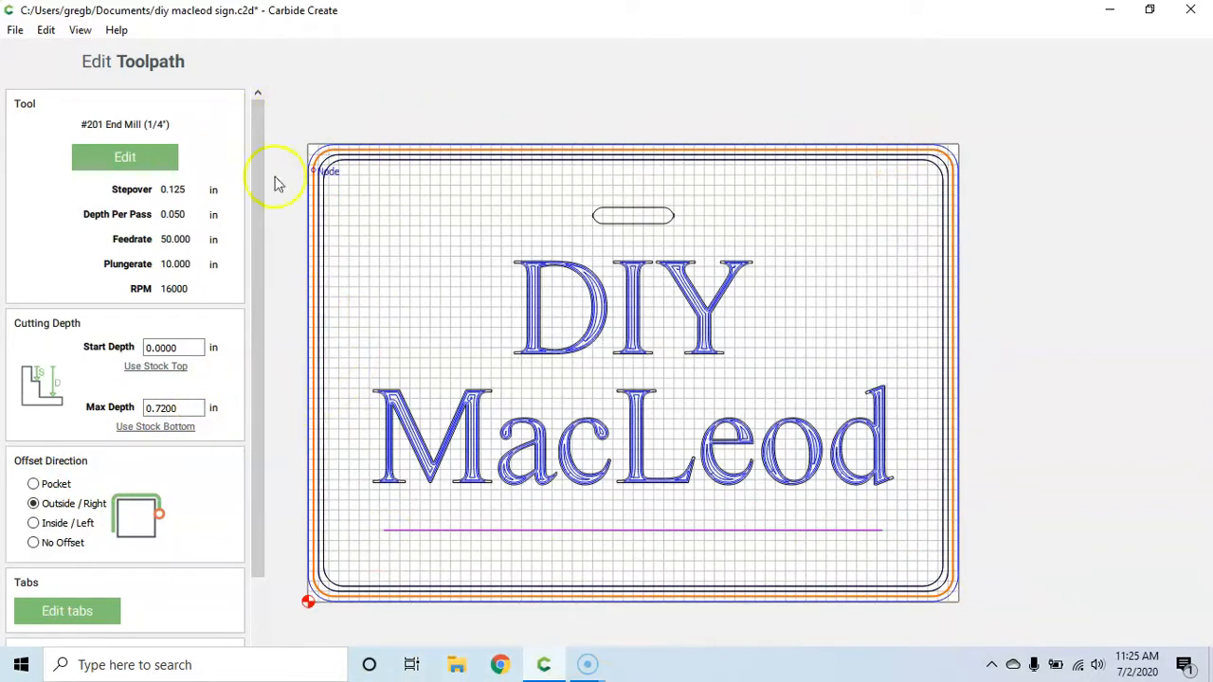
scroll("down", 3)
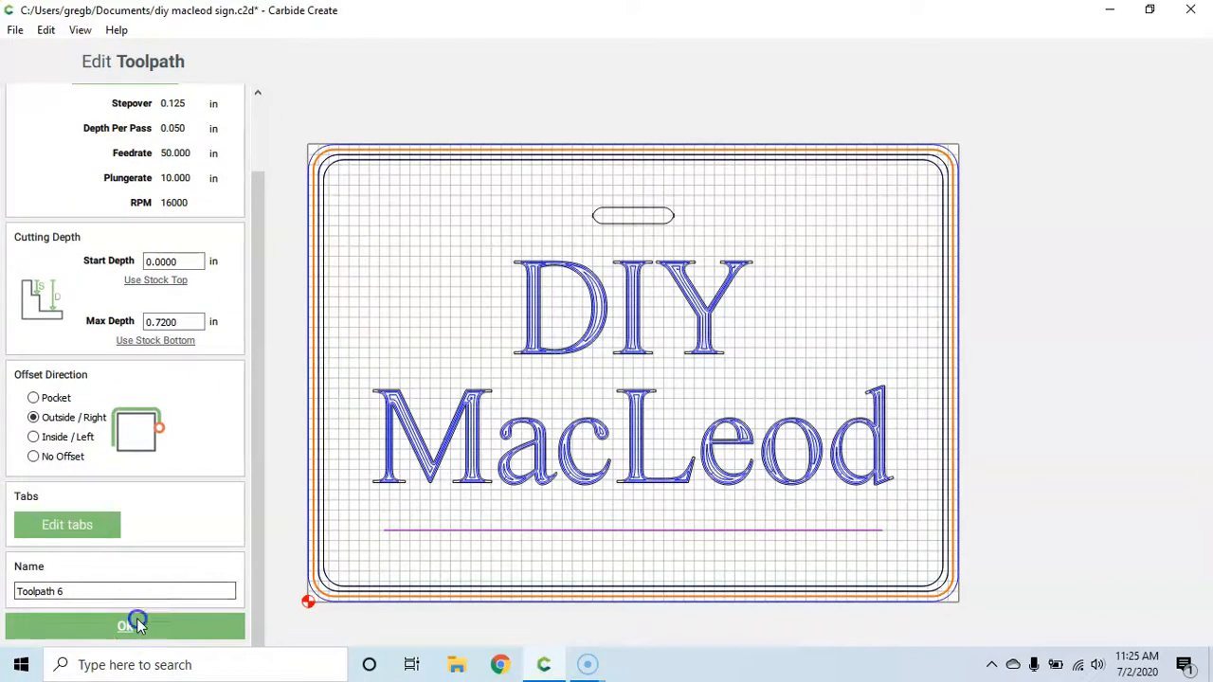
Confirm Toolpath 6's revised settings with OK.
left_click(124, 626)
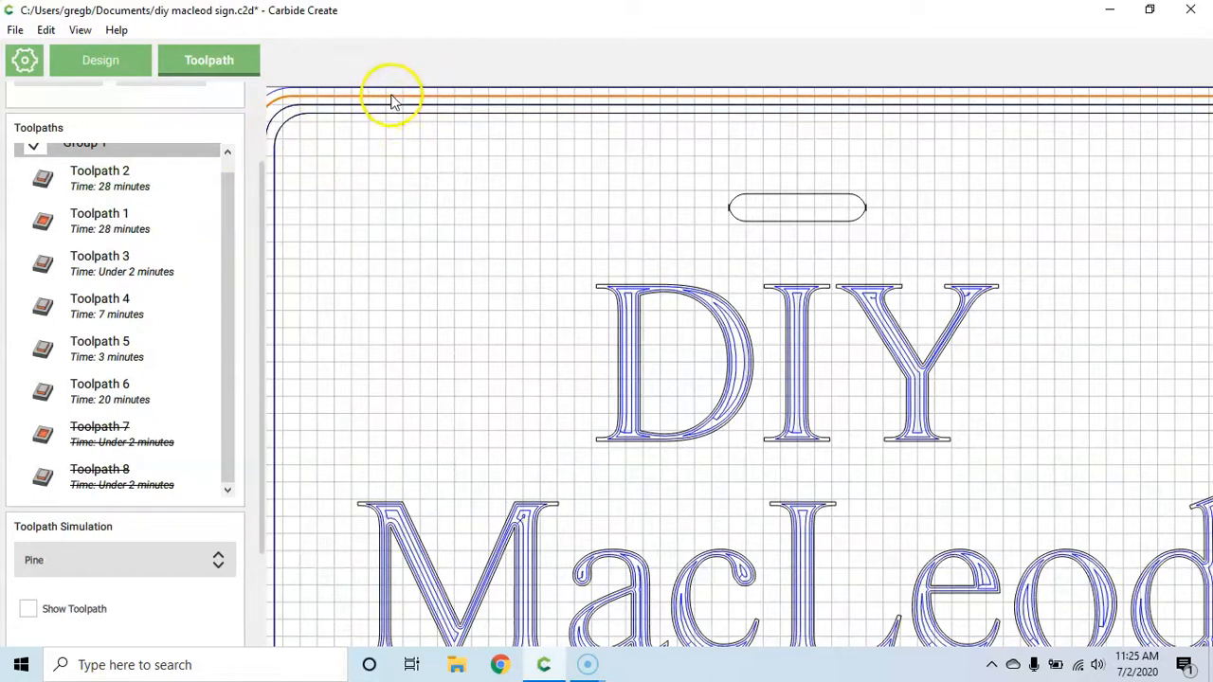
mouse_move(386, 109)
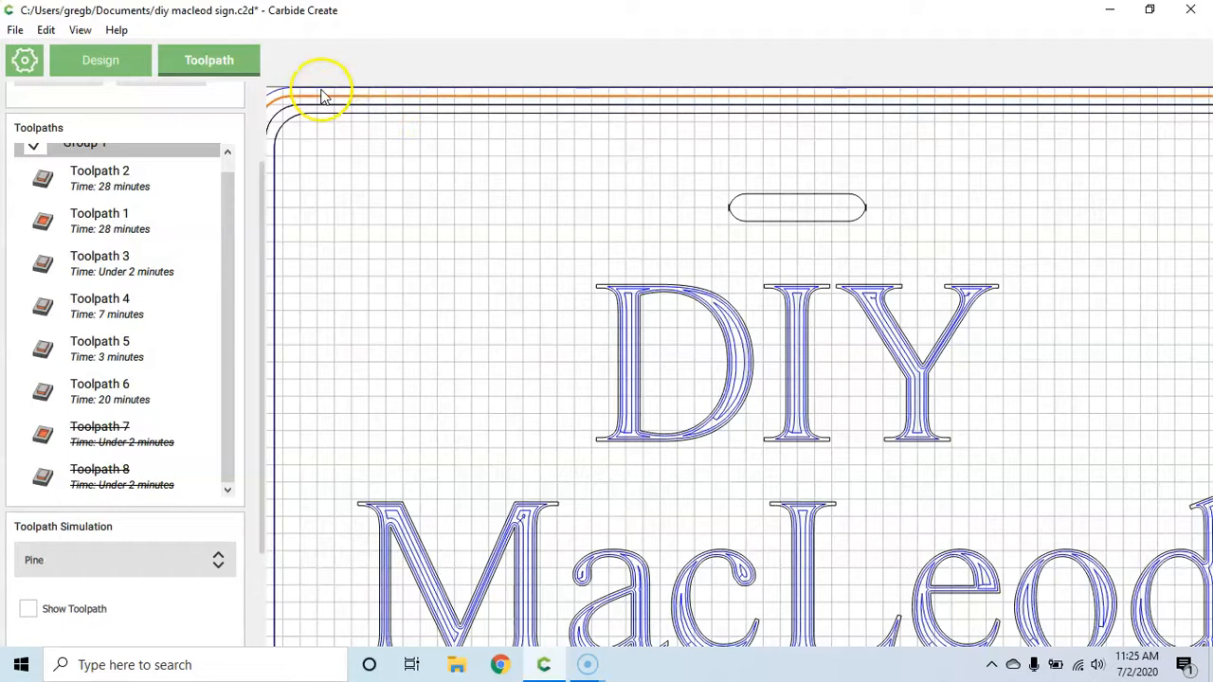
mouse_move(398, 194)
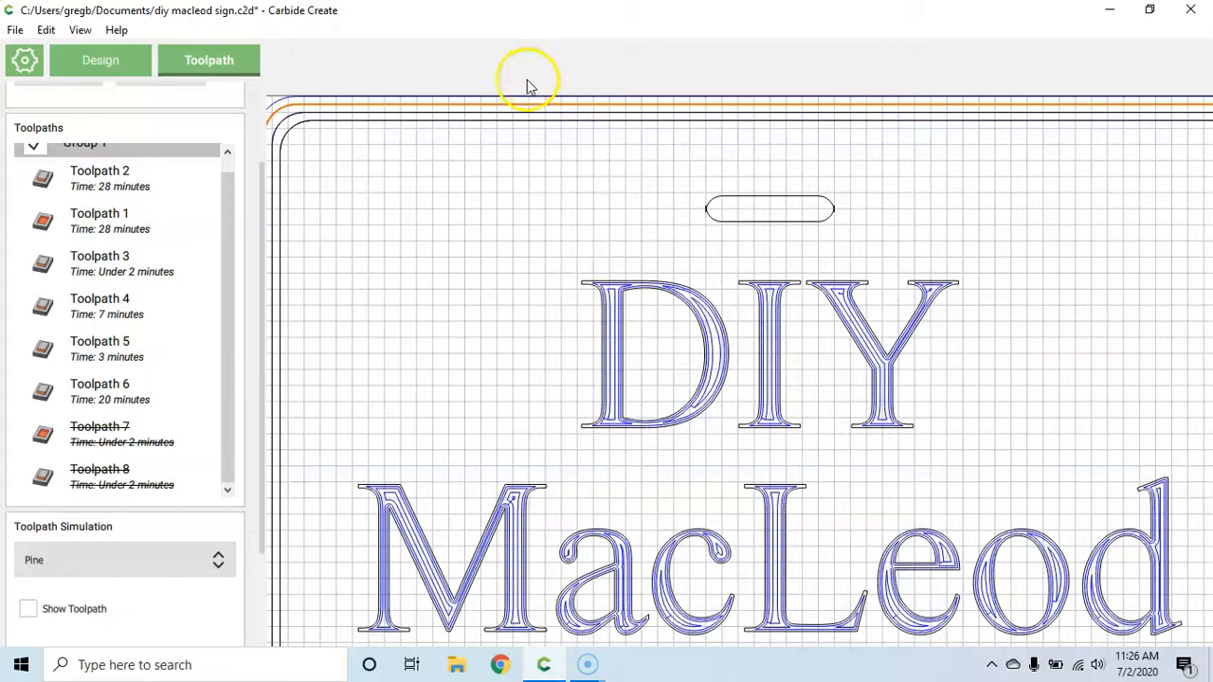
mouse_move(360, 90)
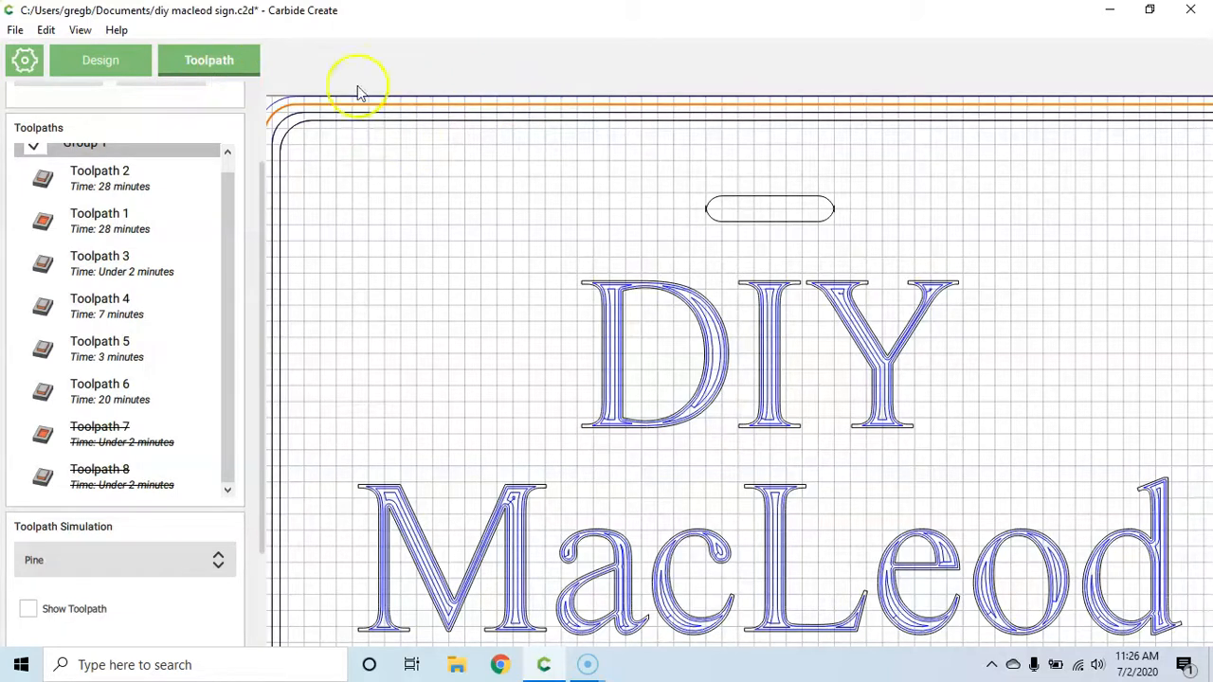
mouse_move(326, 114)
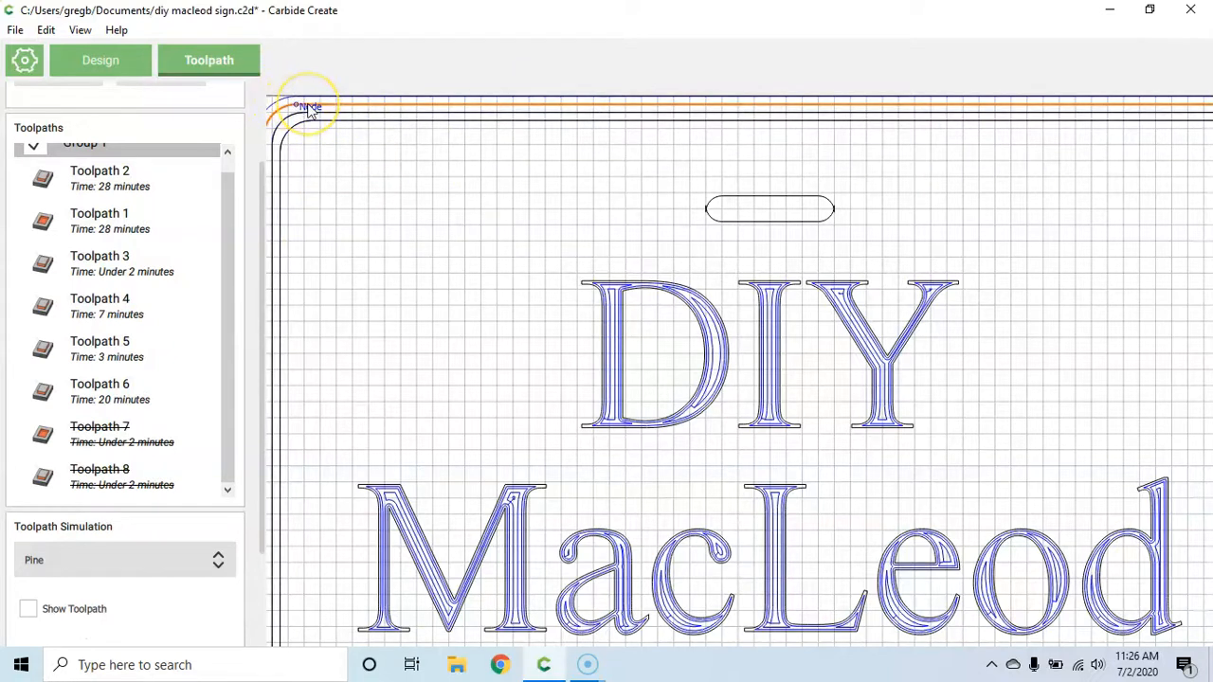
Select the rounded border rectangle and edit its 15.75 in width field.
left_click(100, 60)
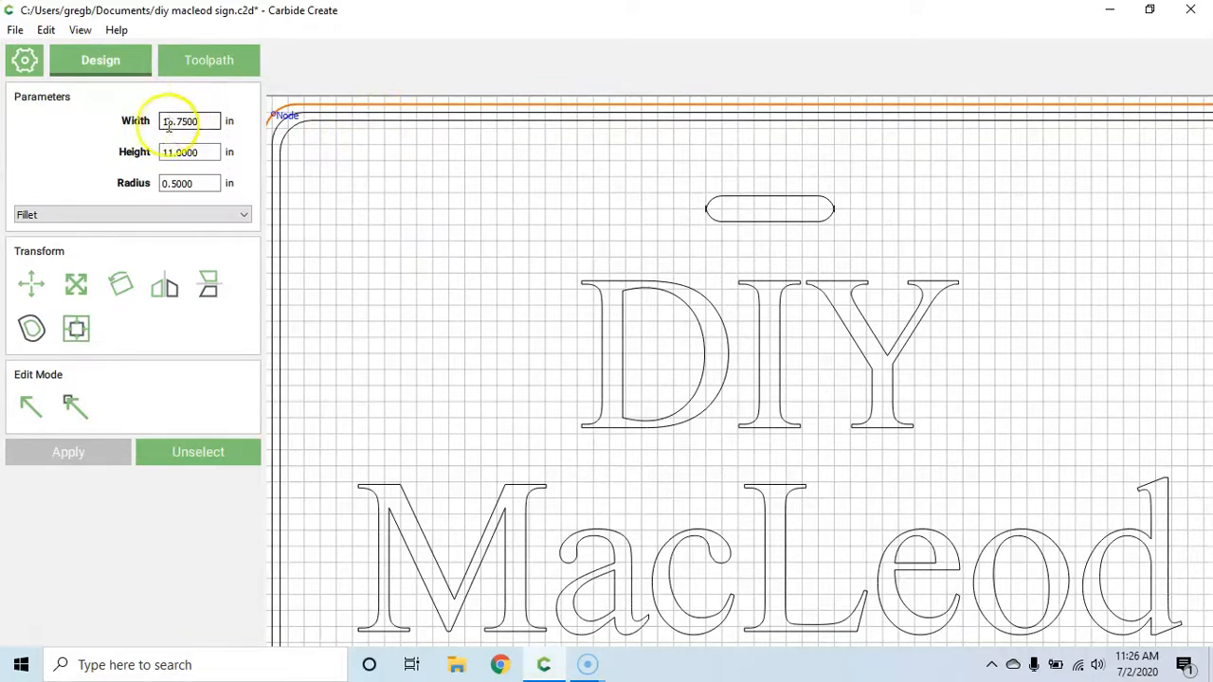
left_click(189, 152)
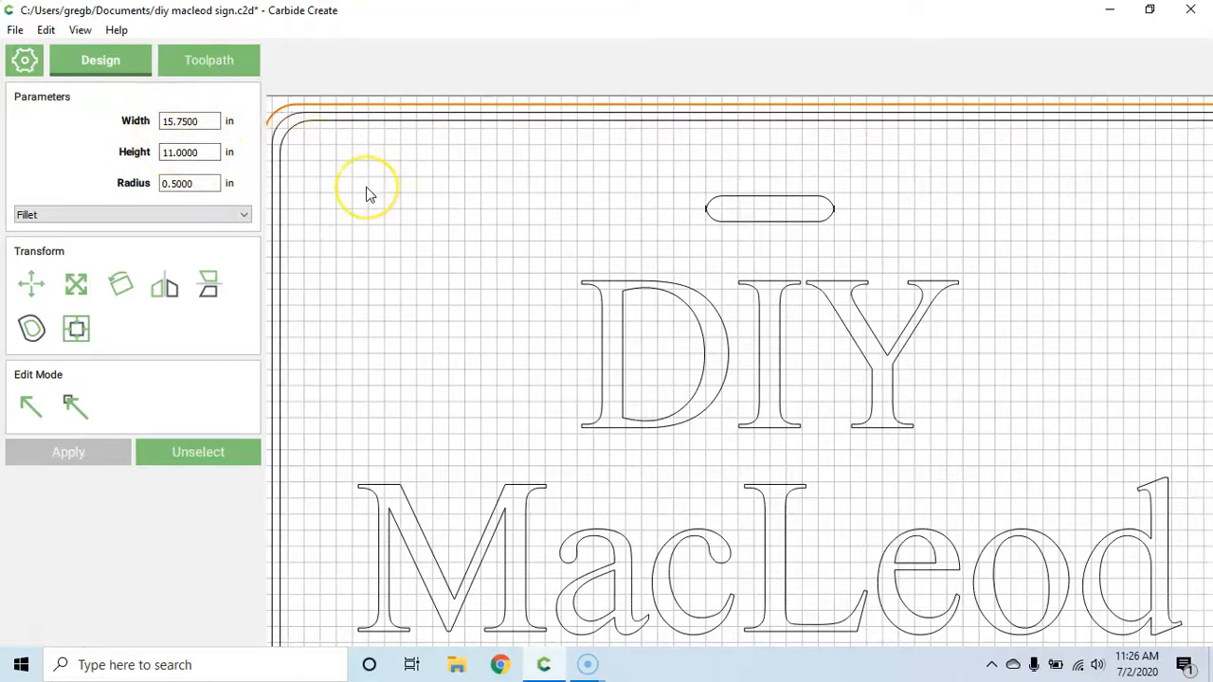
mouse_move(879, 102)
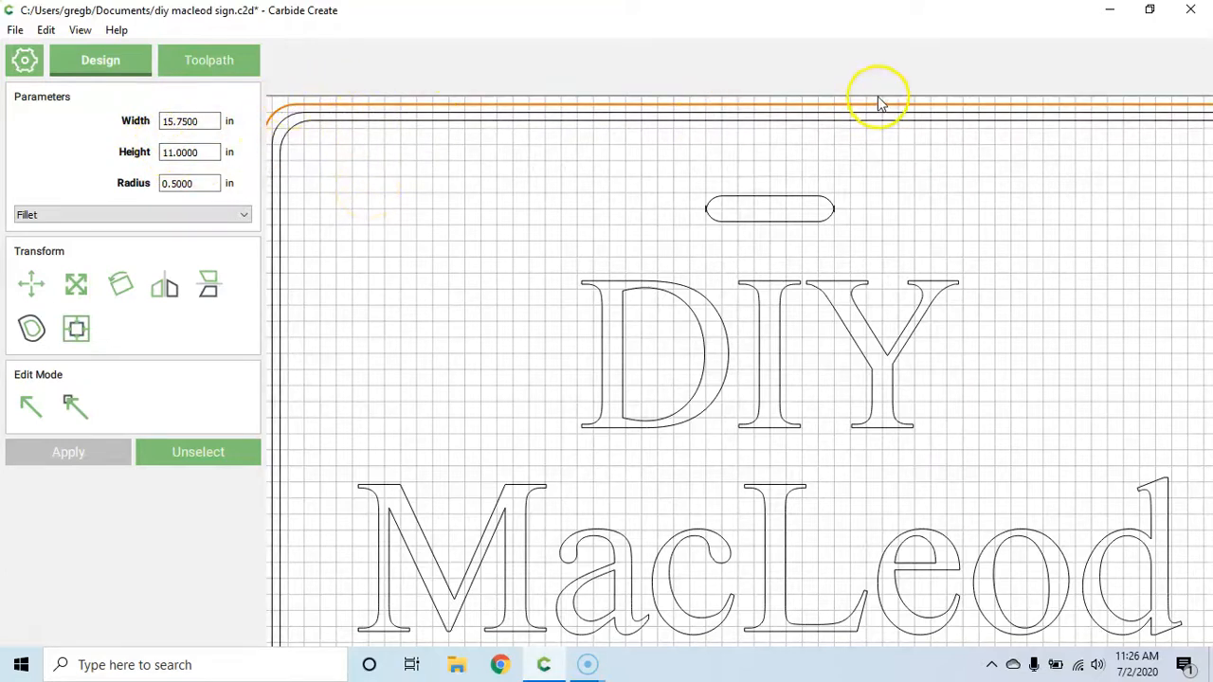
mouse_move(420, 207)
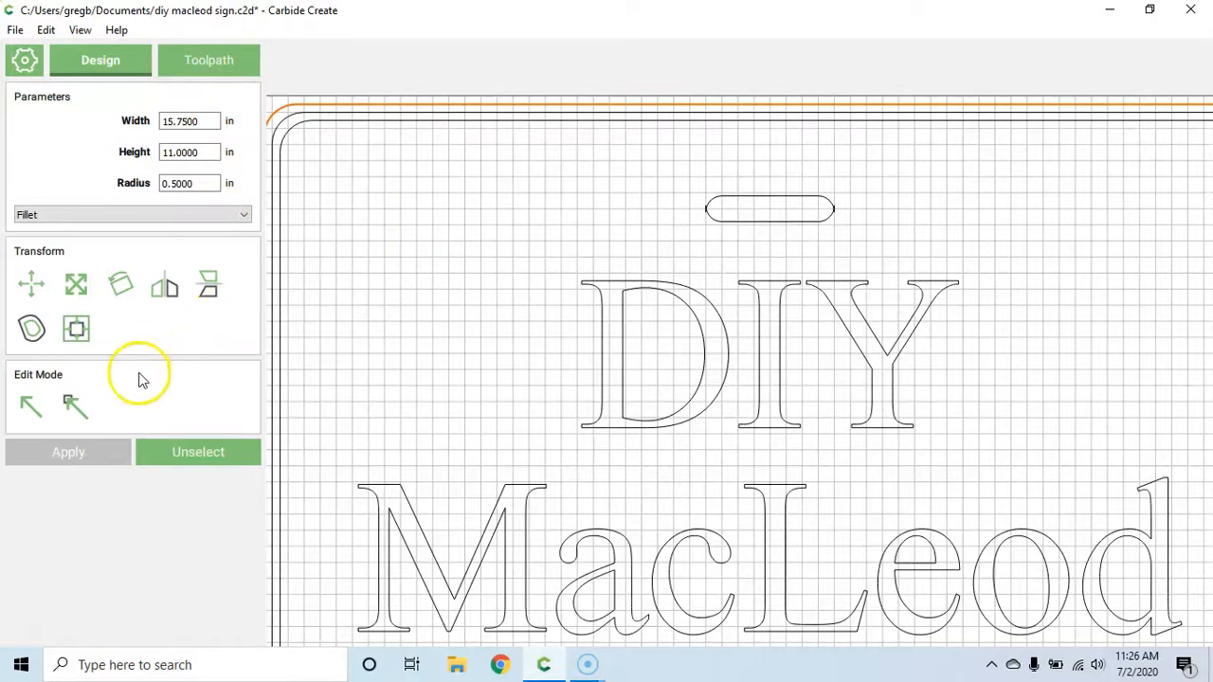
mouse_move(221, 507)
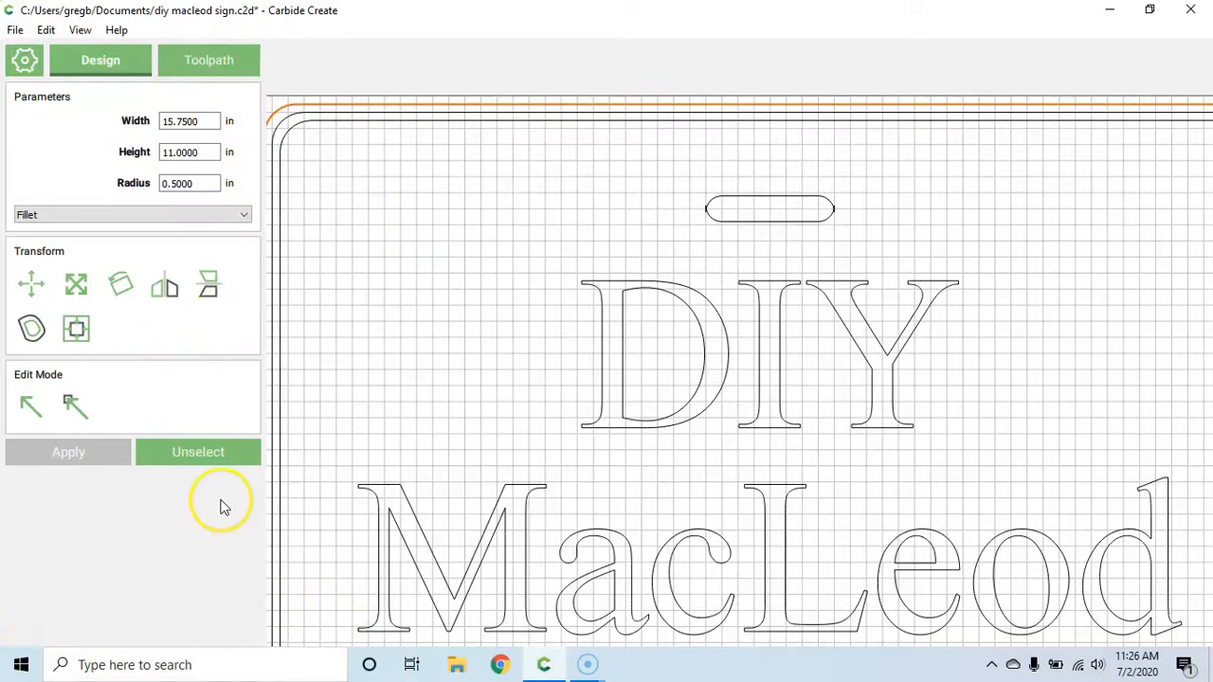